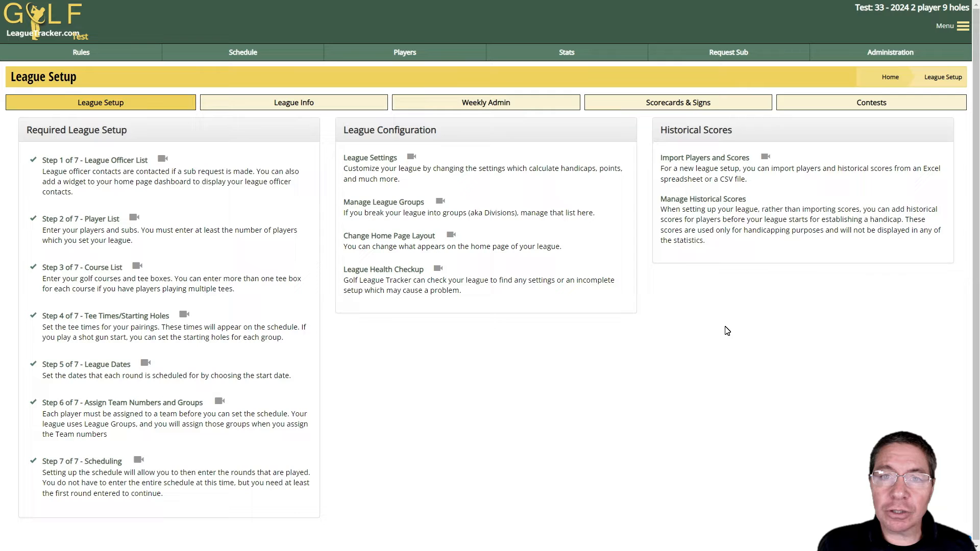
mouse_move(743, 339)
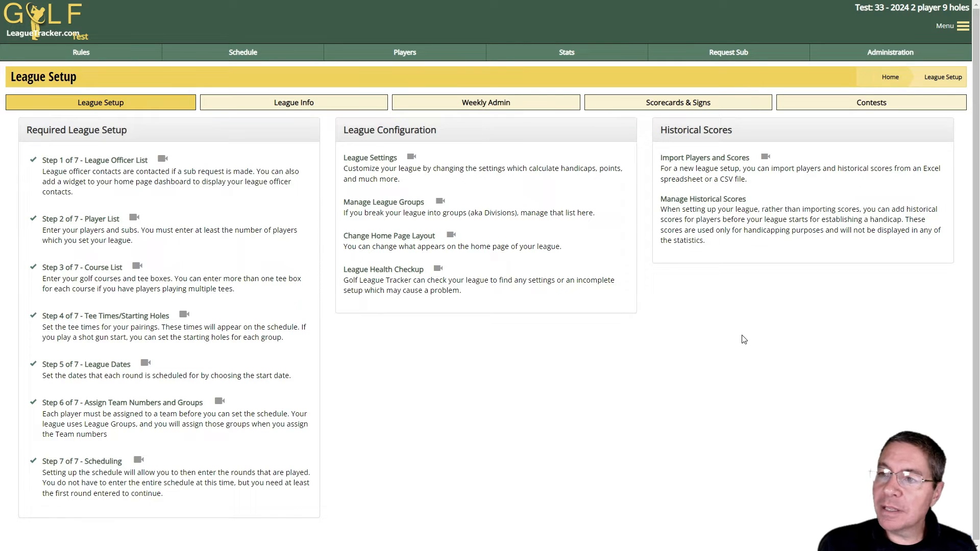
mouse_move(738, 337)
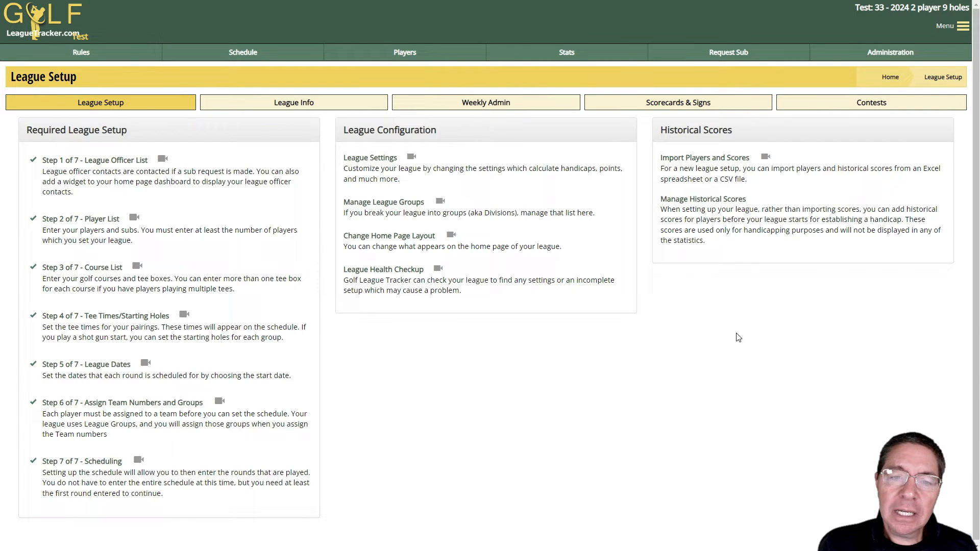
mouse_move(524, 364)
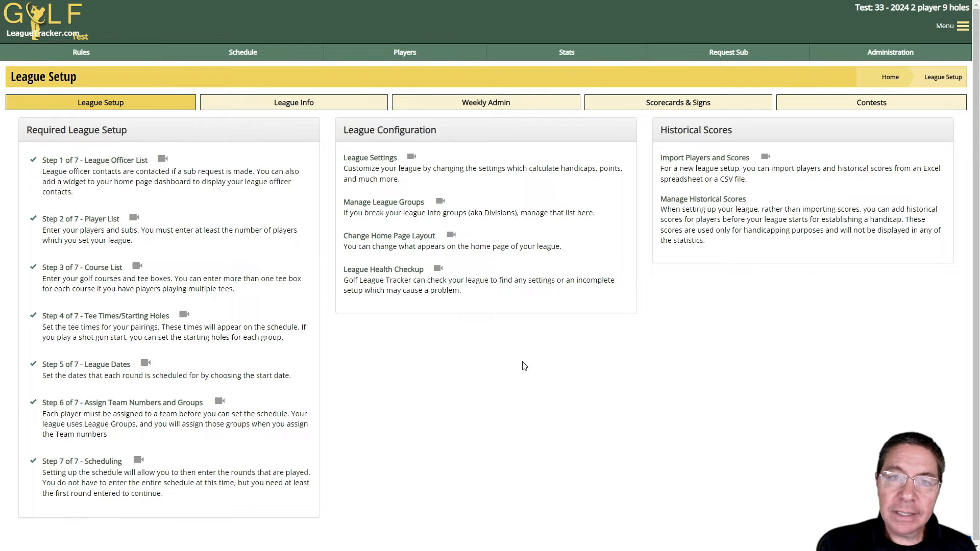
mouse_move(534, 382)
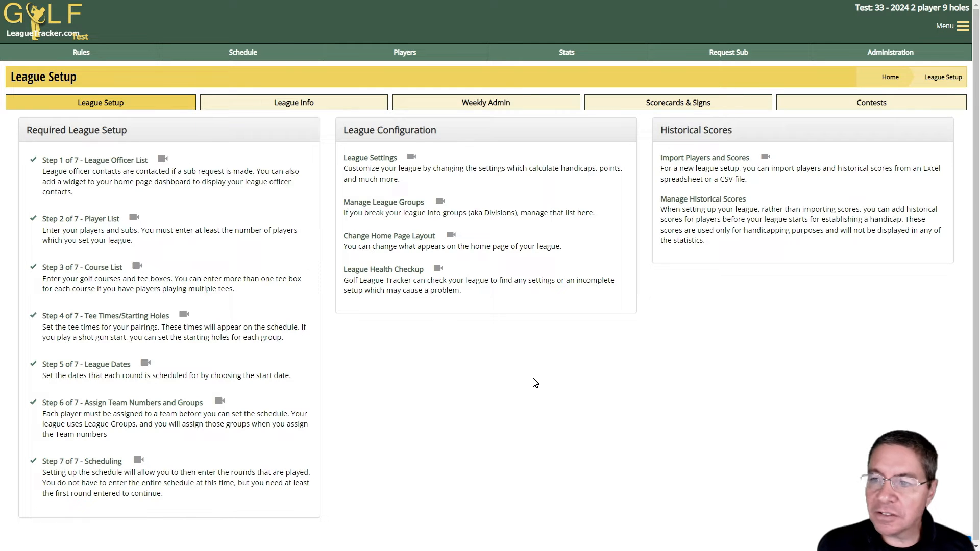
mouse_move(626, 375)
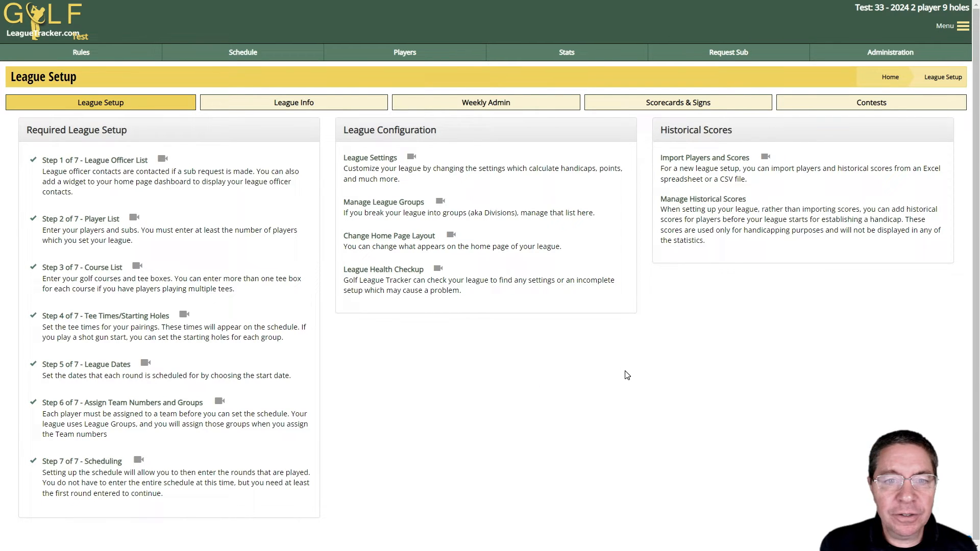
mouse_move(692, 356)
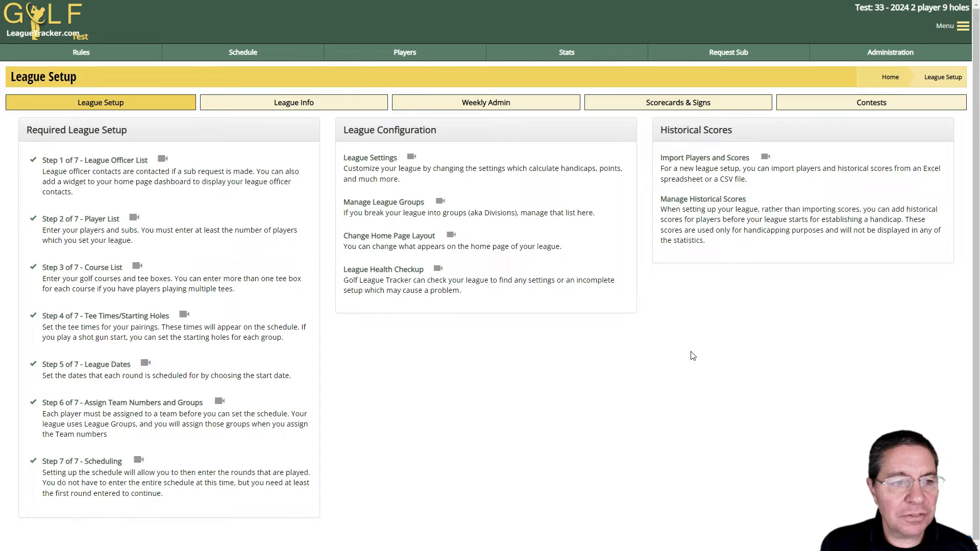
mouse_move(687, 343)
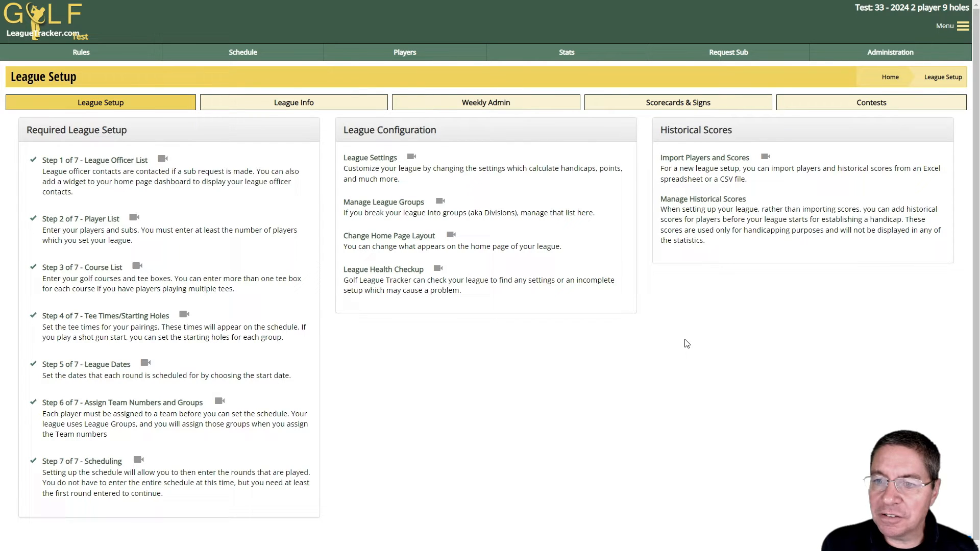
mouse_move(655, 340)
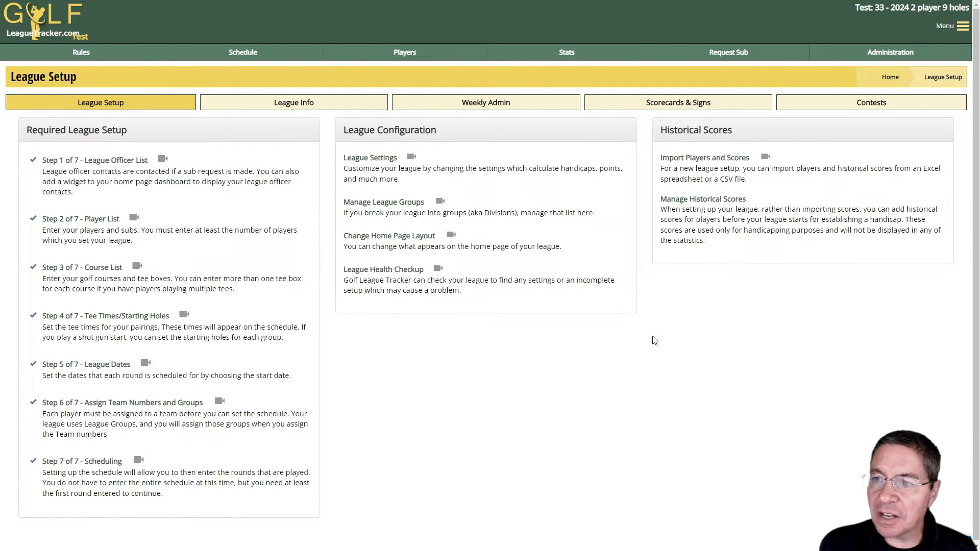
mouse_move(683, 317)
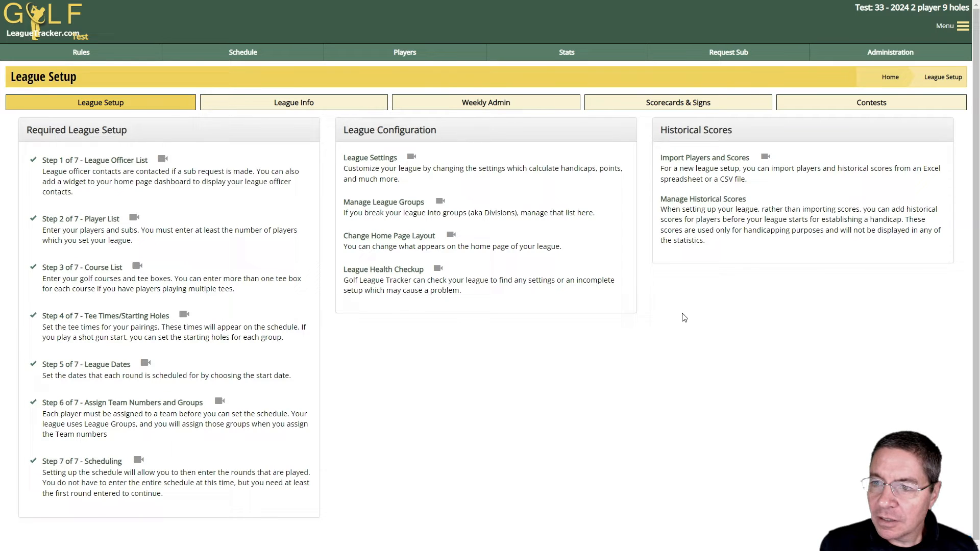
mouse_move(889, 52)
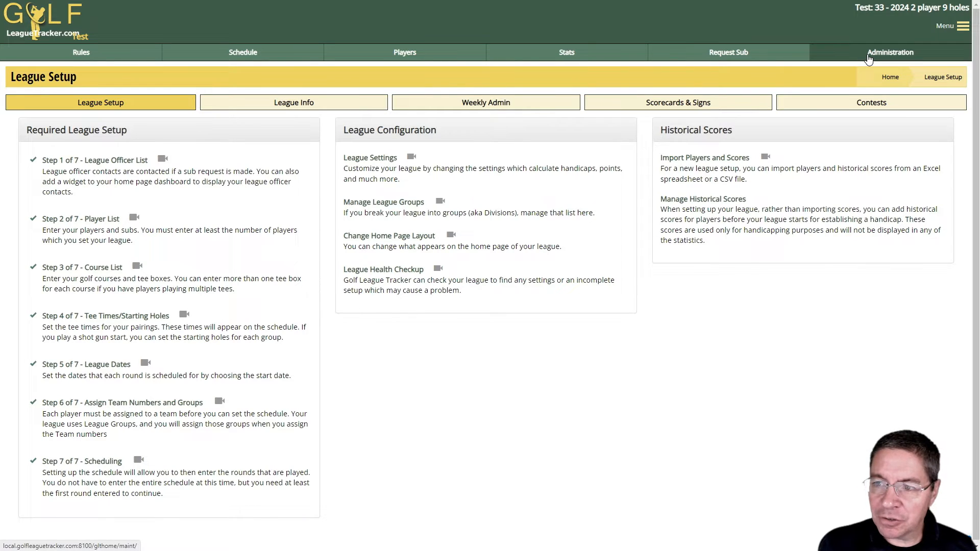
mouse_move(333, 91)
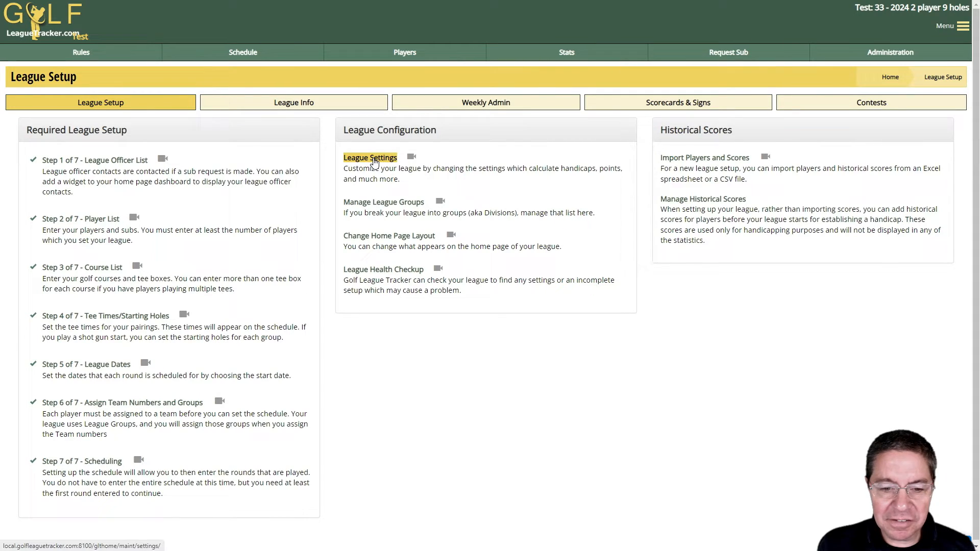
- Open League Settings from League Configuration to see the change-settings and point summary options
left_click(370, 157)
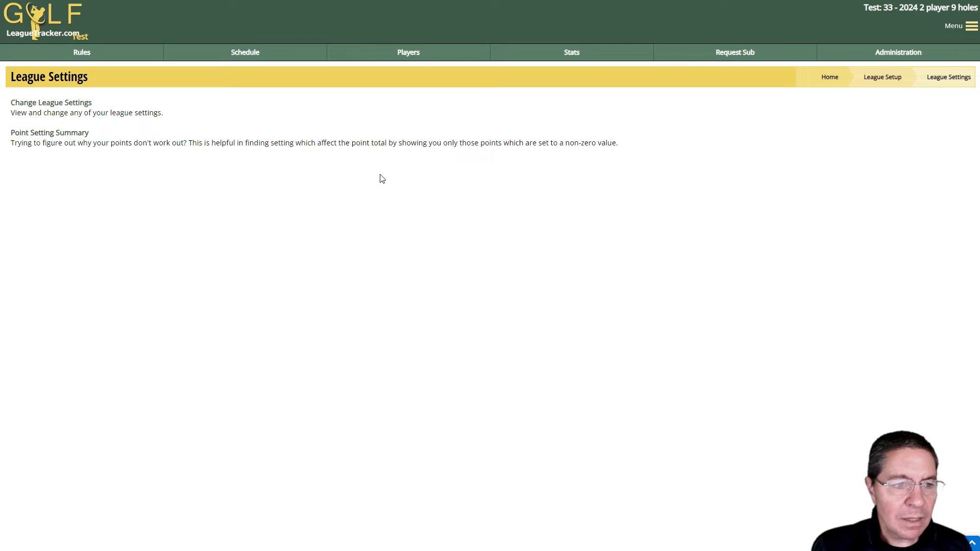
mouse_move(150, 195)
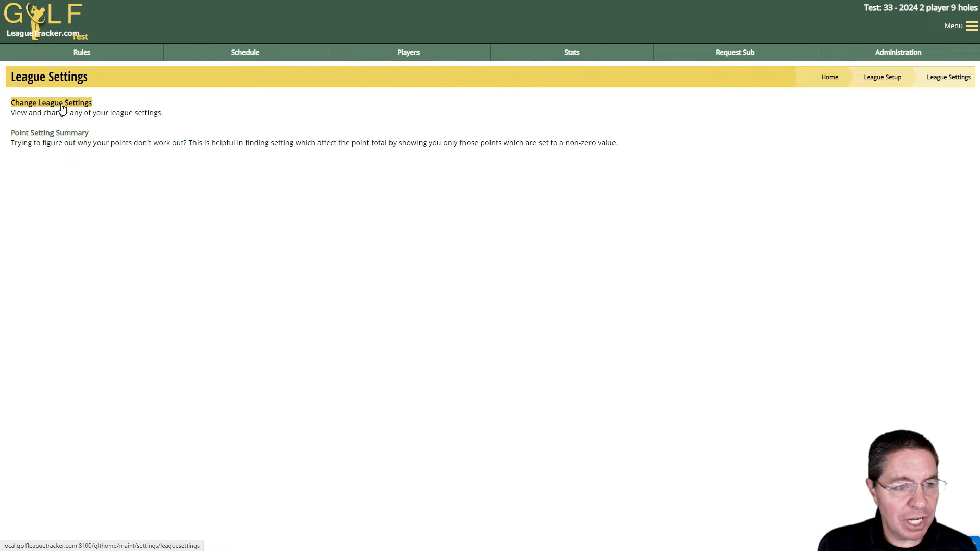
mouse_move(136, 139)
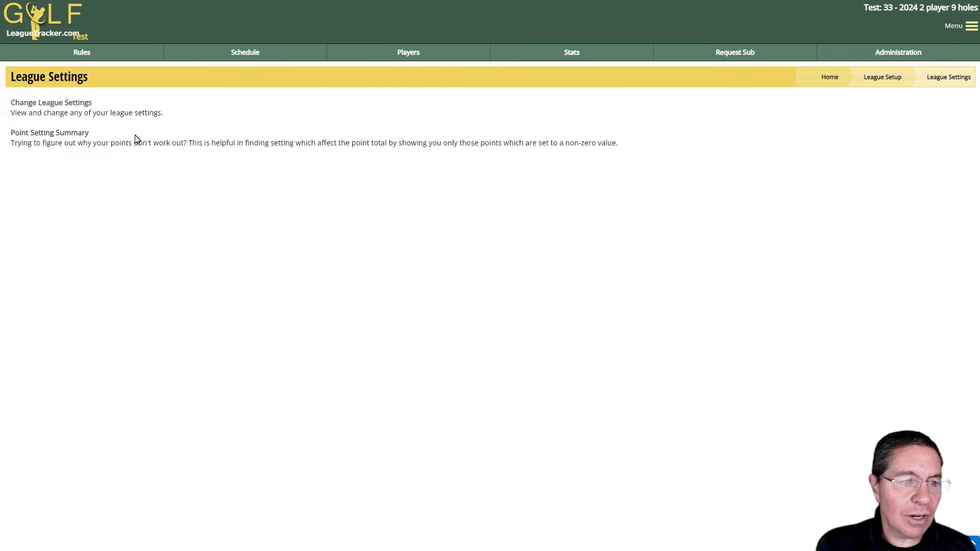
mouse_move(49, 133)
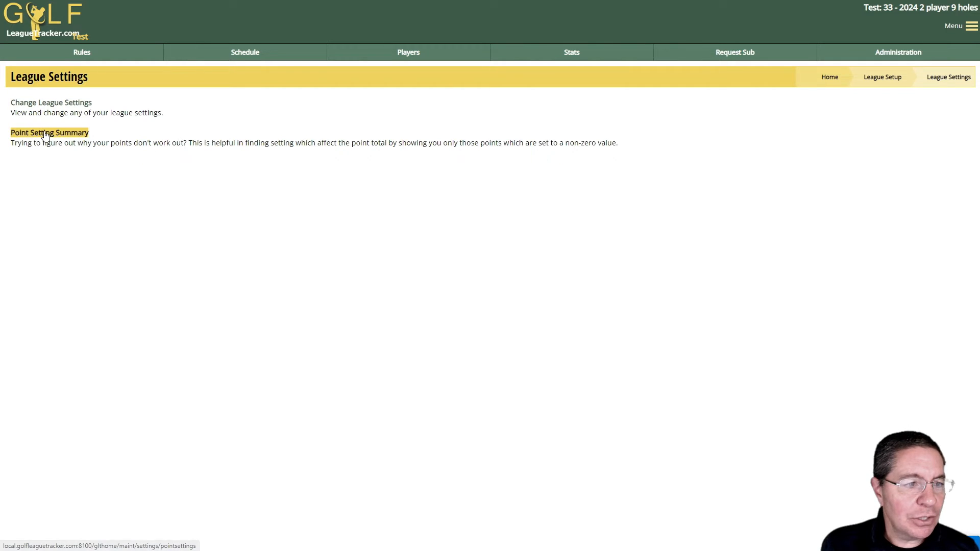
left_click(50, 133)
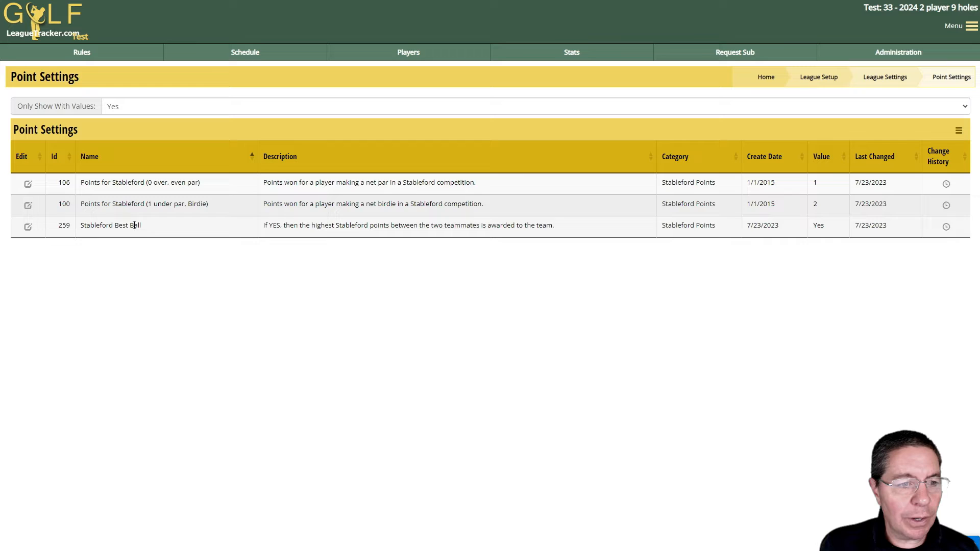
mouse_move(134, 220)
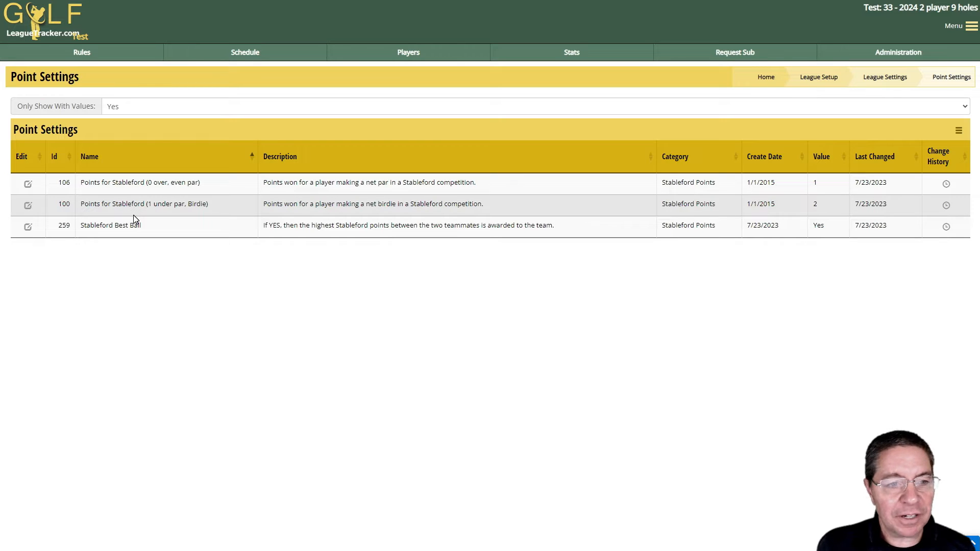
mouse_move(142, 220)
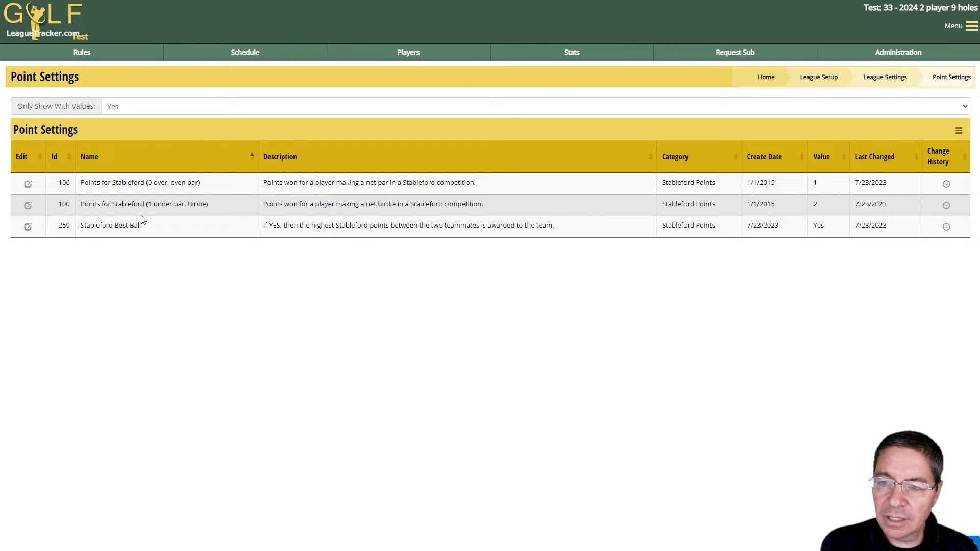
mouse_move(120, 208)
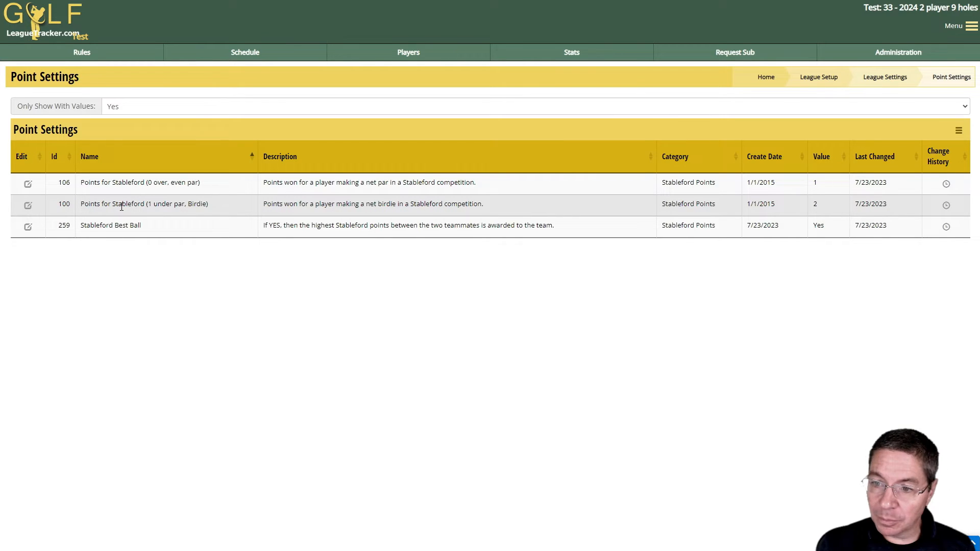
mouse_move(215, 209)
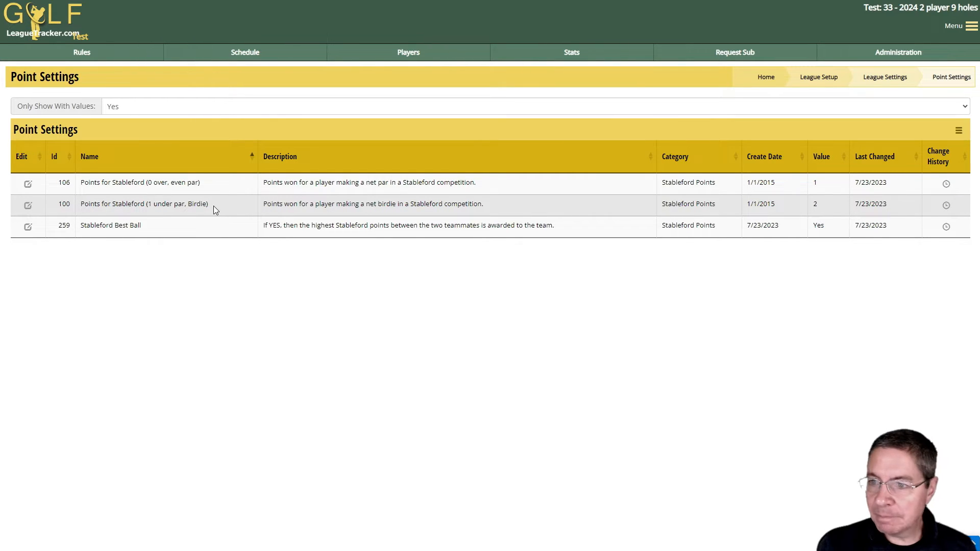
mouse_move(885, 76)
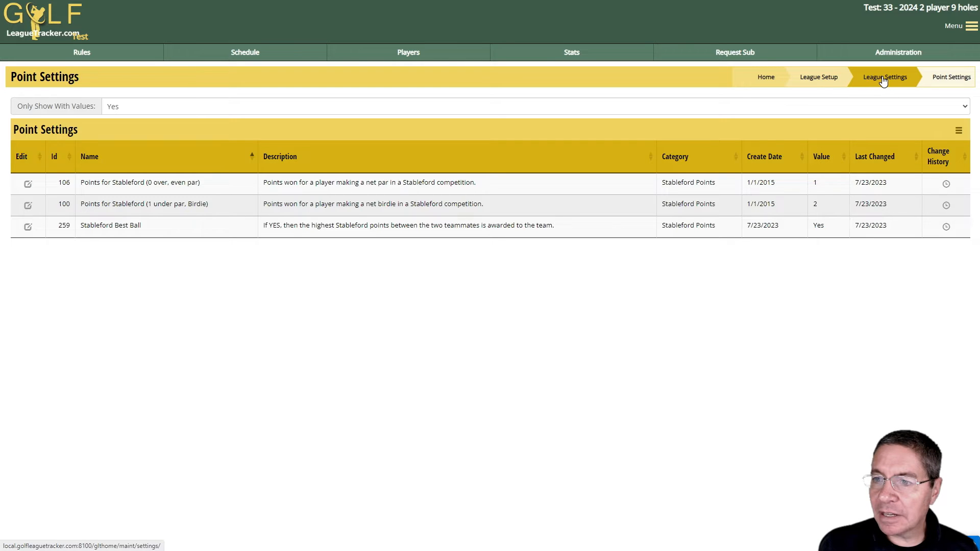
mouse_move(896, 86)
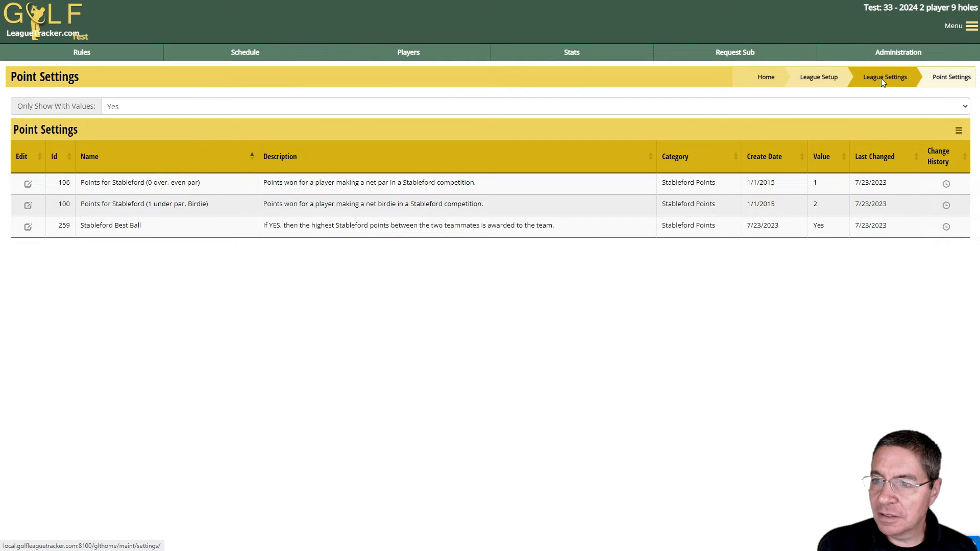
left_click(883, 76)
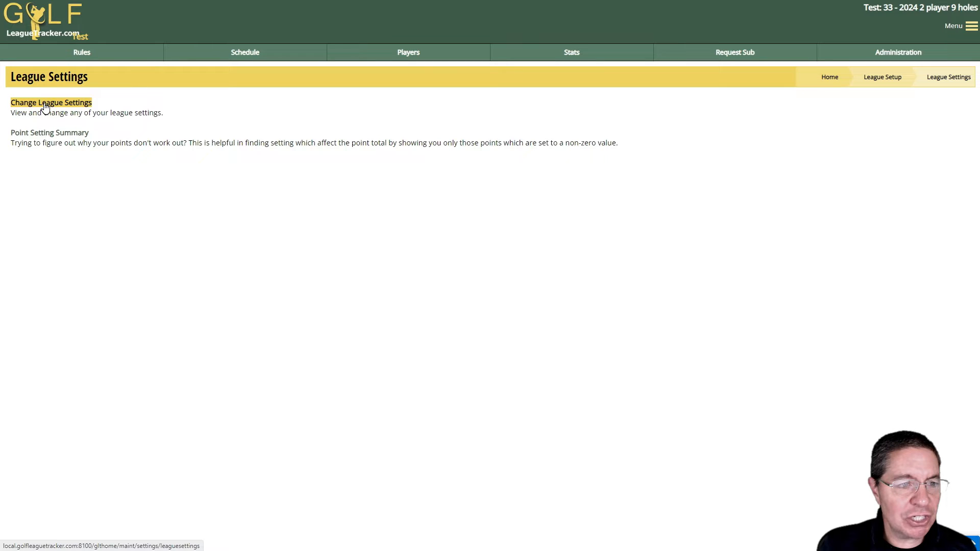
- Open the changeable league settings list and filter it to the Scorecards category
left_click(50, 102)
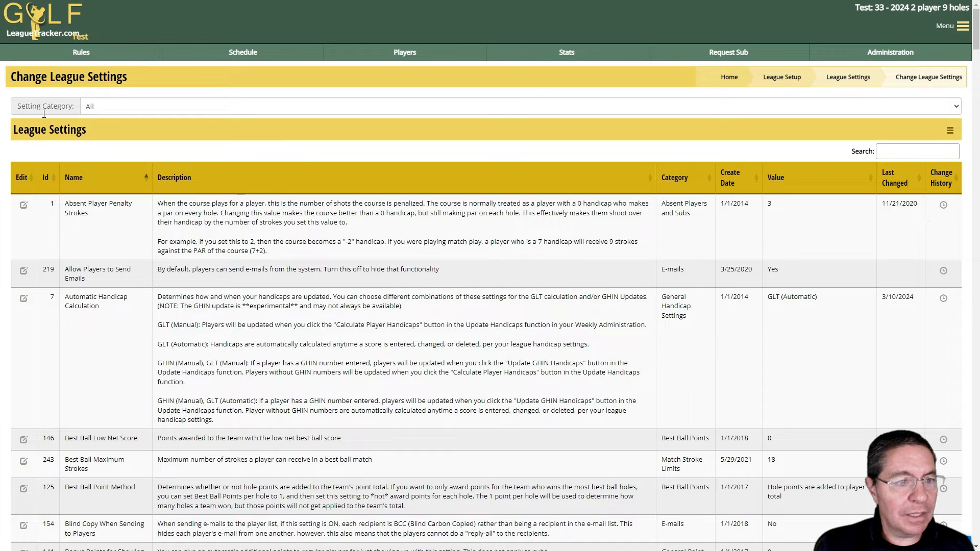
mouse_move(103, 157)
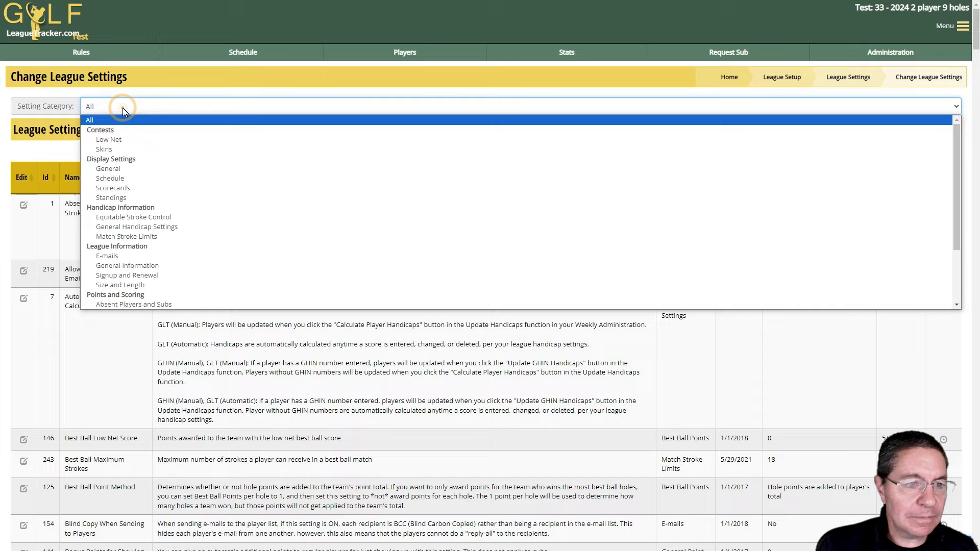
mouse_move(113, 188)
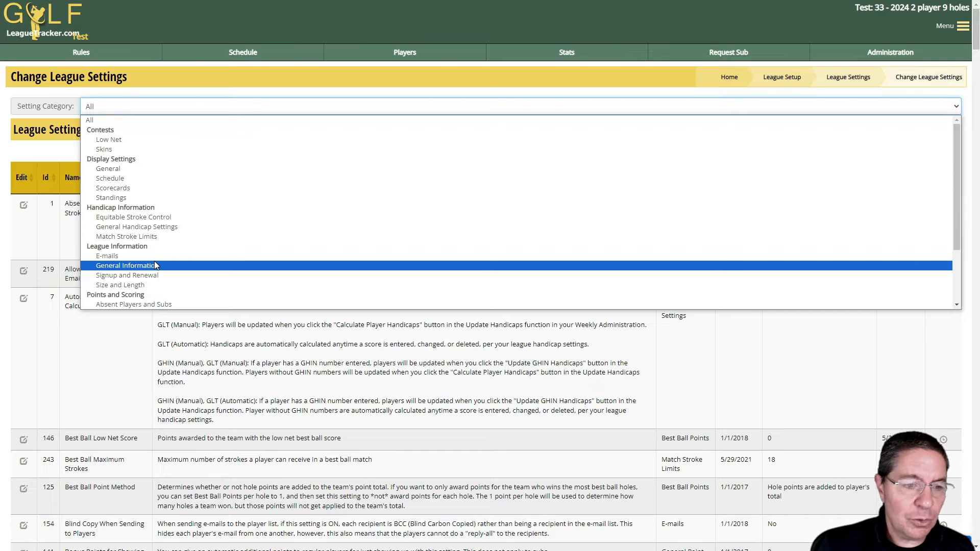
mouse_move(104, 149)
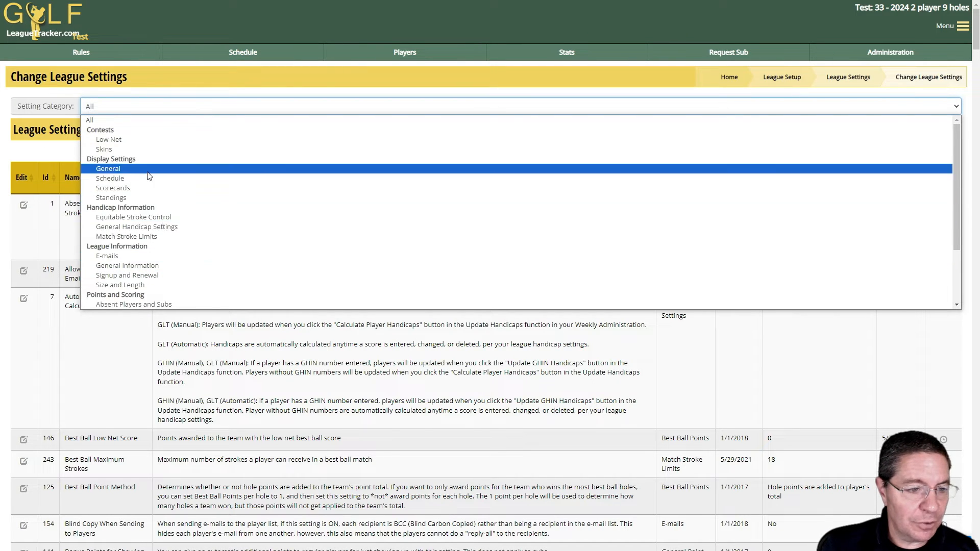
mouse_move(136, 226)
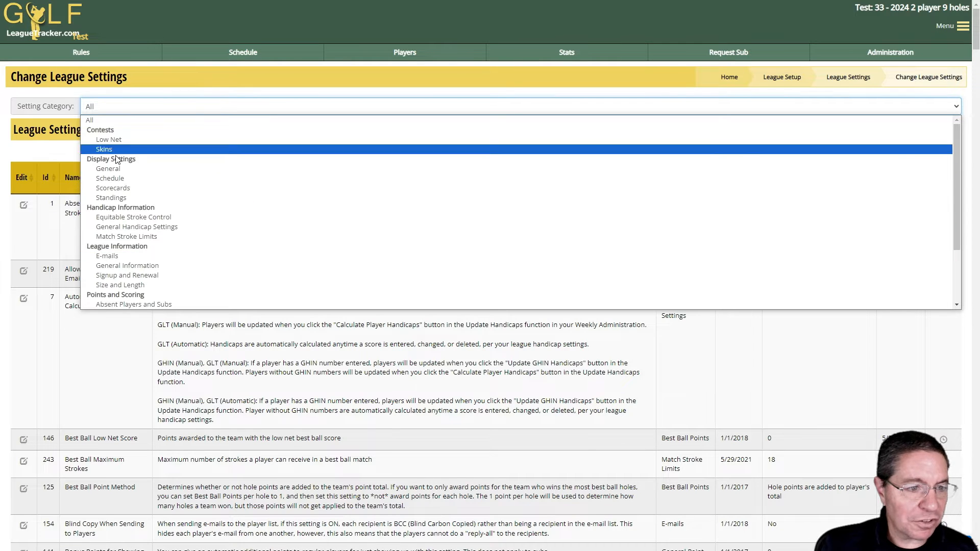
mouse_move(109, 140)
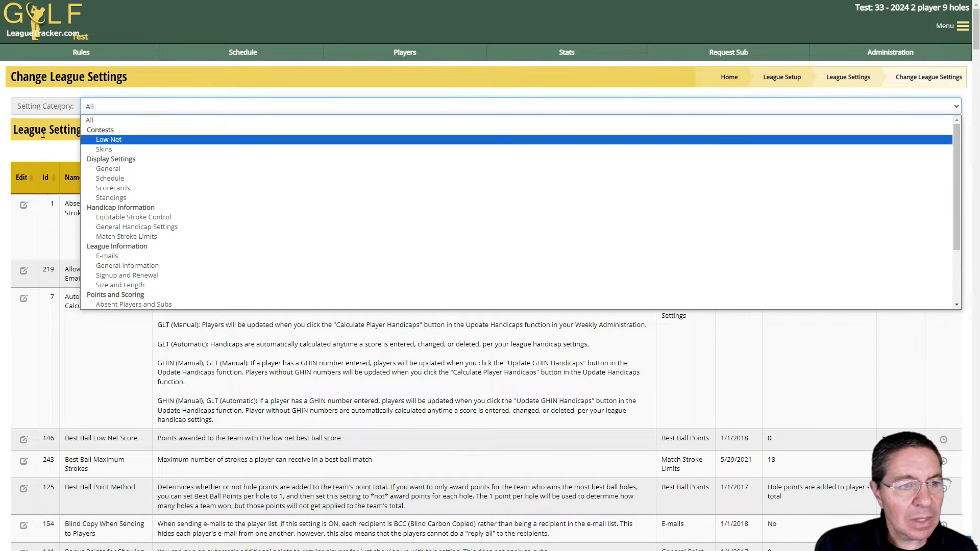
mouse_move(39, 106)
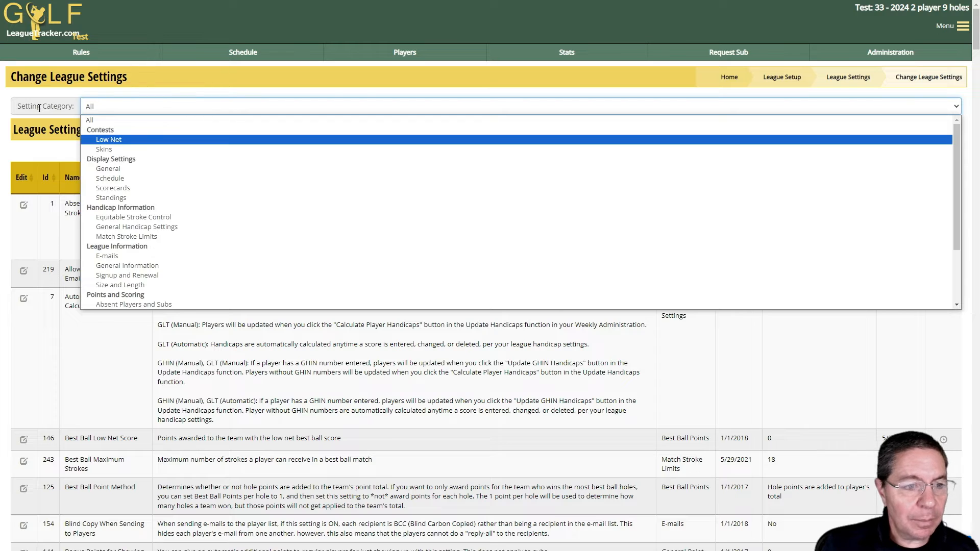
mouse_move(80, 169)
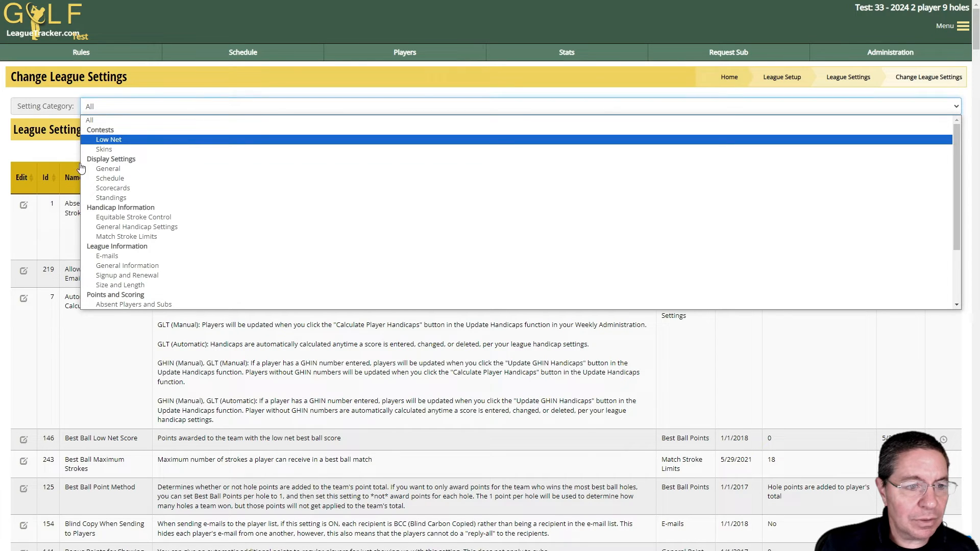
mouse_move(114, 188)
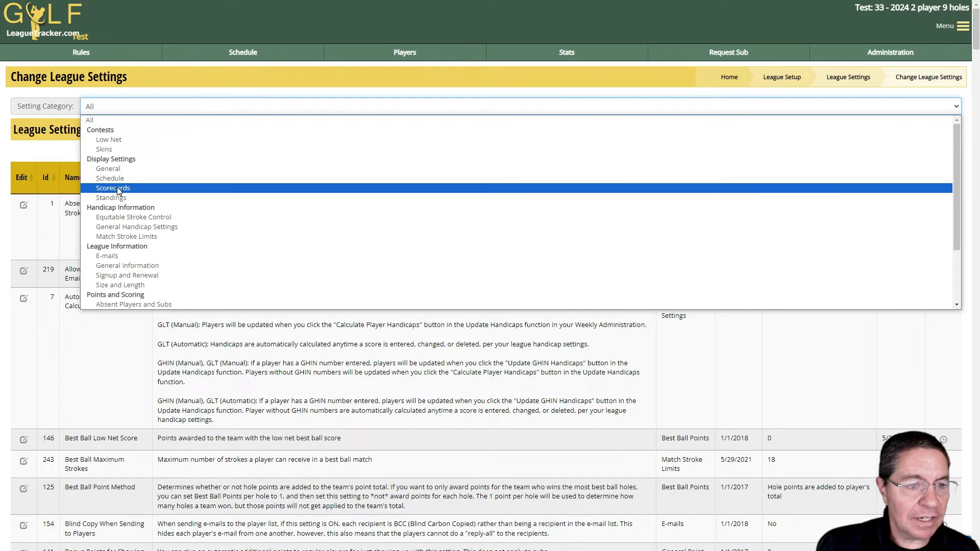
left_click(112, 188)
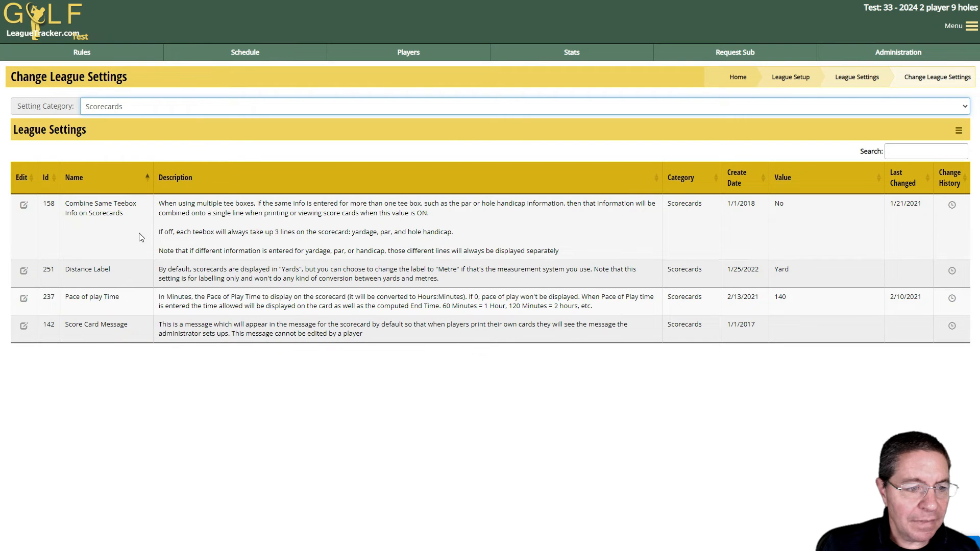
mouse_move(91, 337)
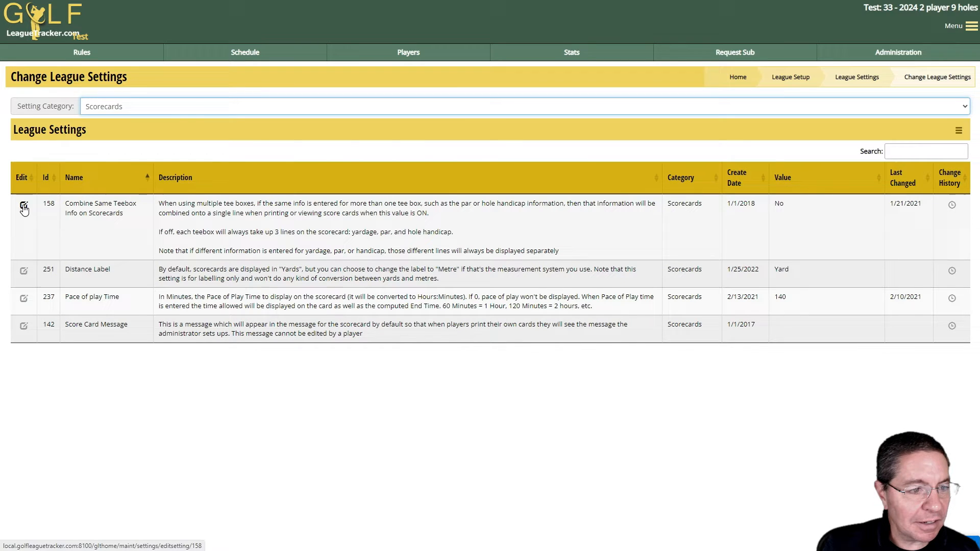
- Change setting 158, Combine Same Teebox Info on Scorecards, to Yes and save it
left_click(24, 208)
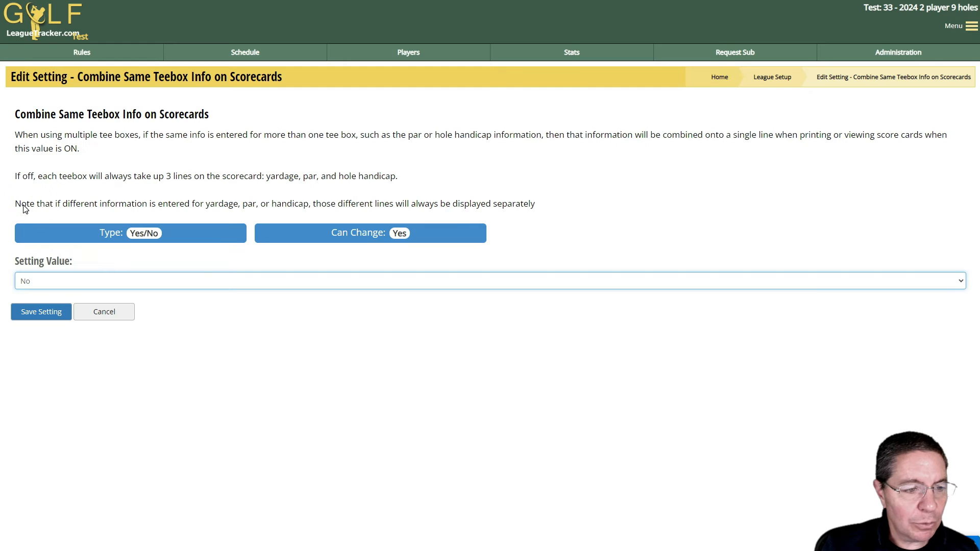
mouse_move(102, 122)
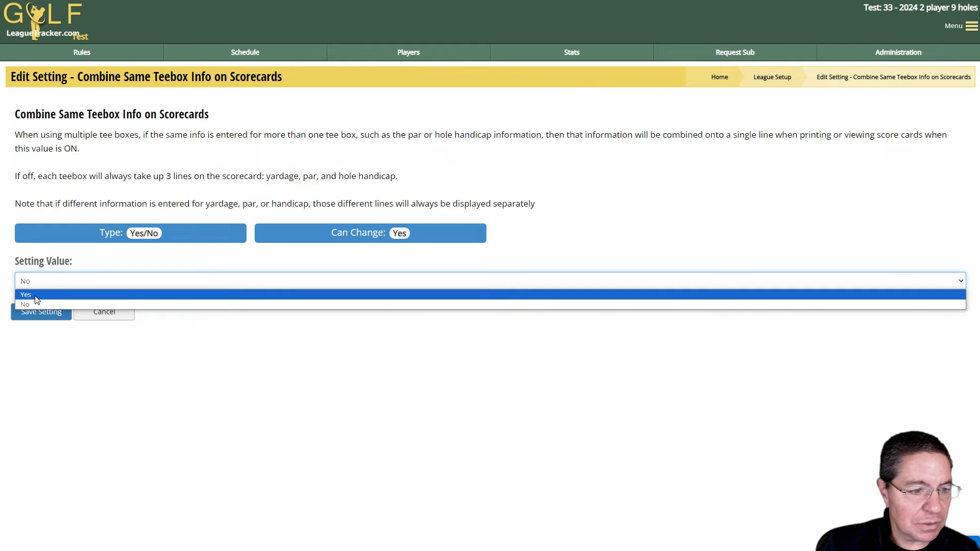
left_click(25, 295)
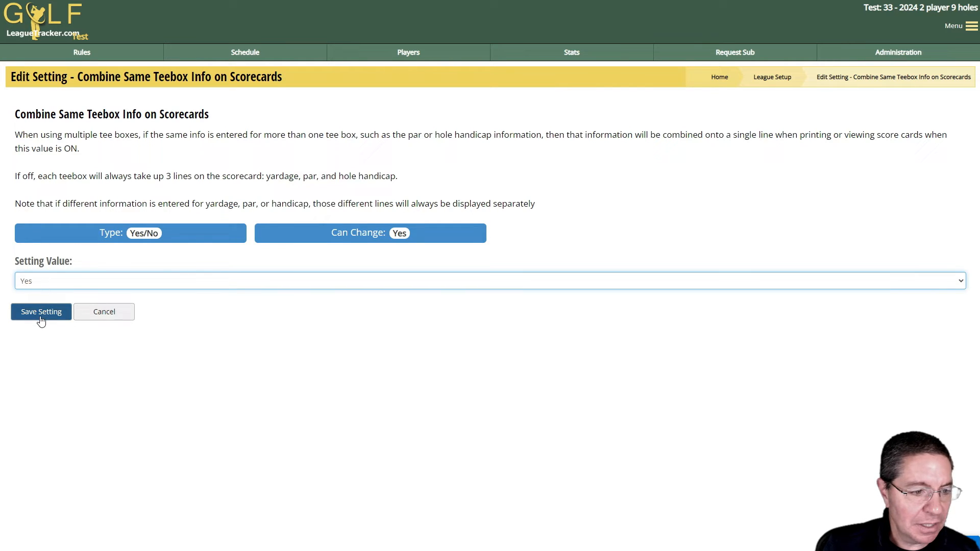
left_click(41, 312)
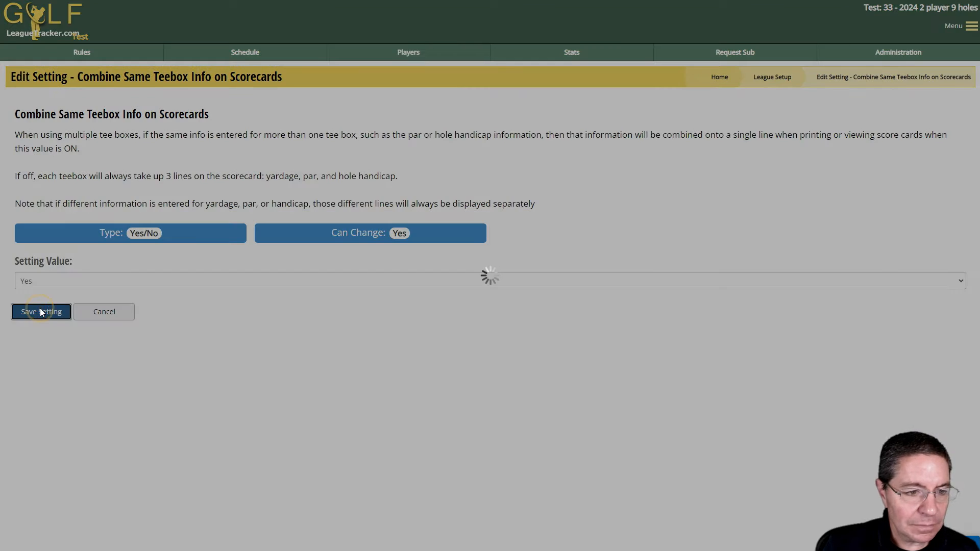
left_click(41, 311)
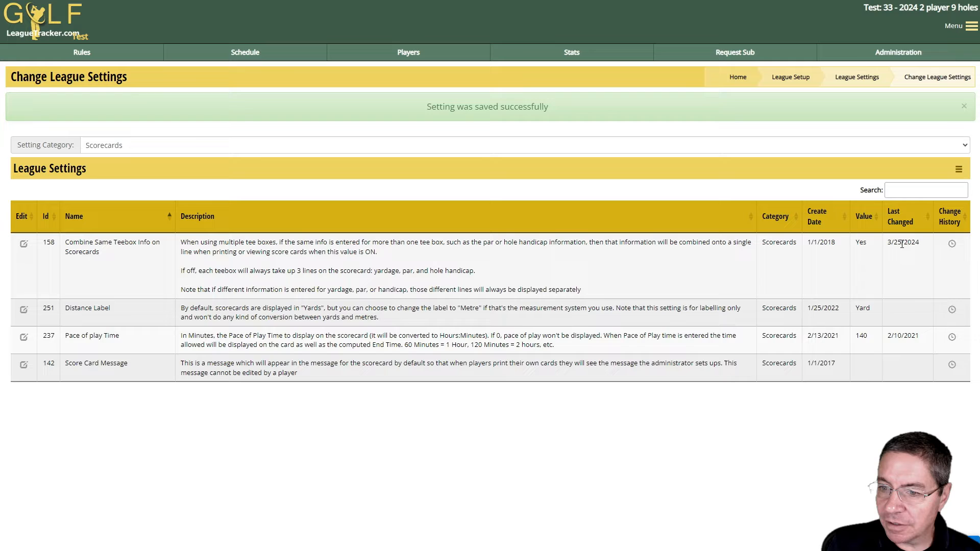
left_click(964, 105)
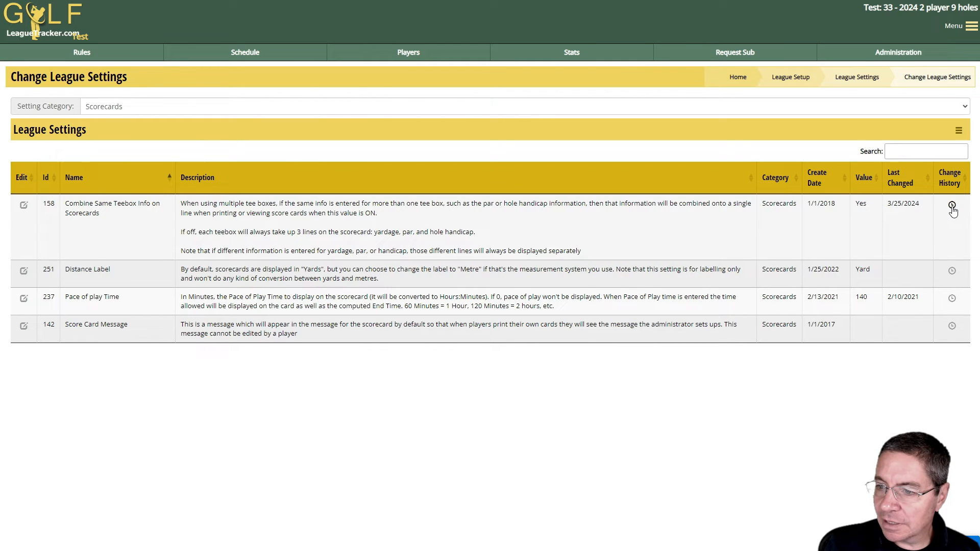
left_click(951, 206)
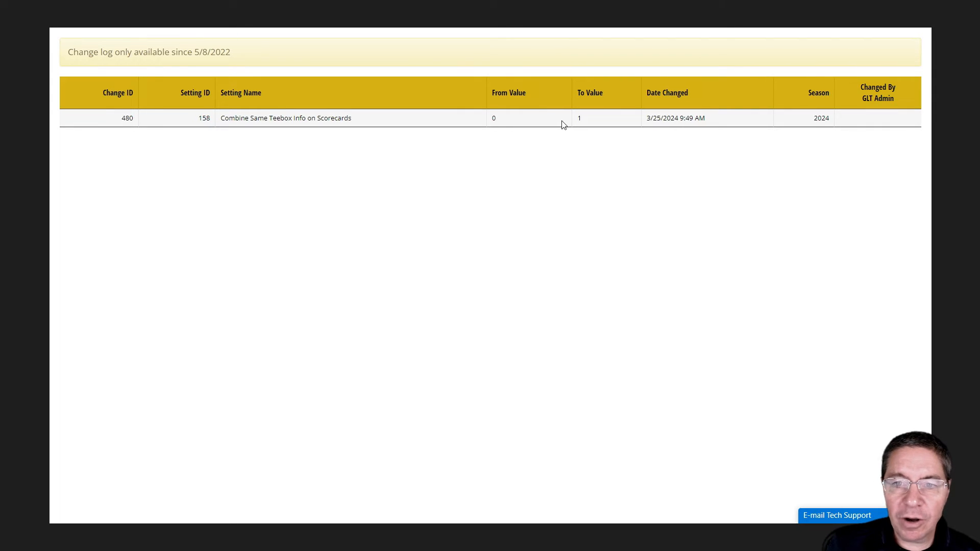
mouse_move(493, 120)
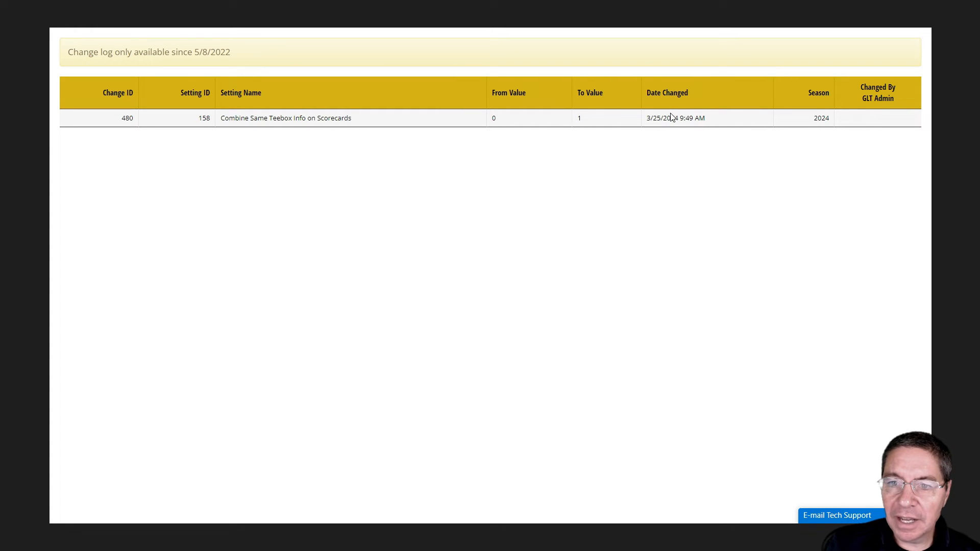
mouse_move(552, 206)
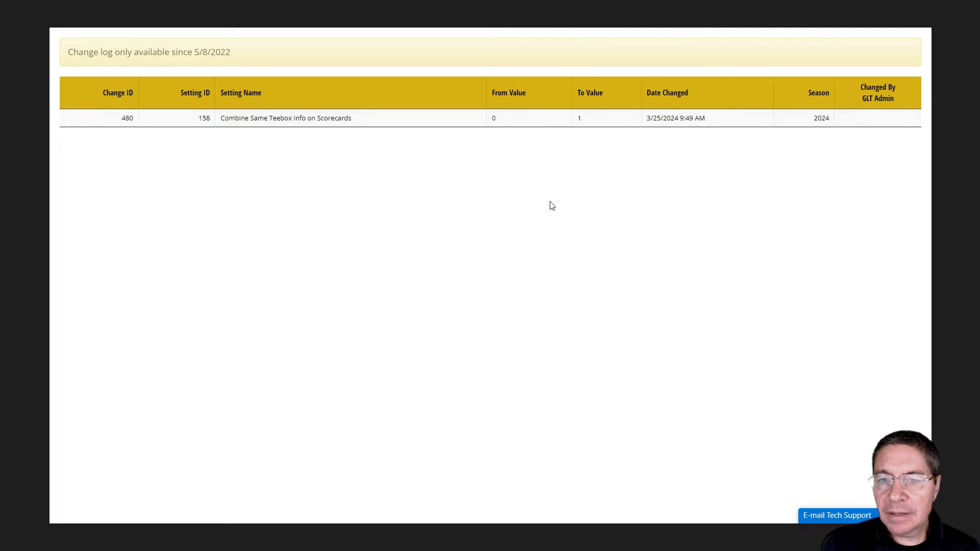
mouse_move(279, 118)
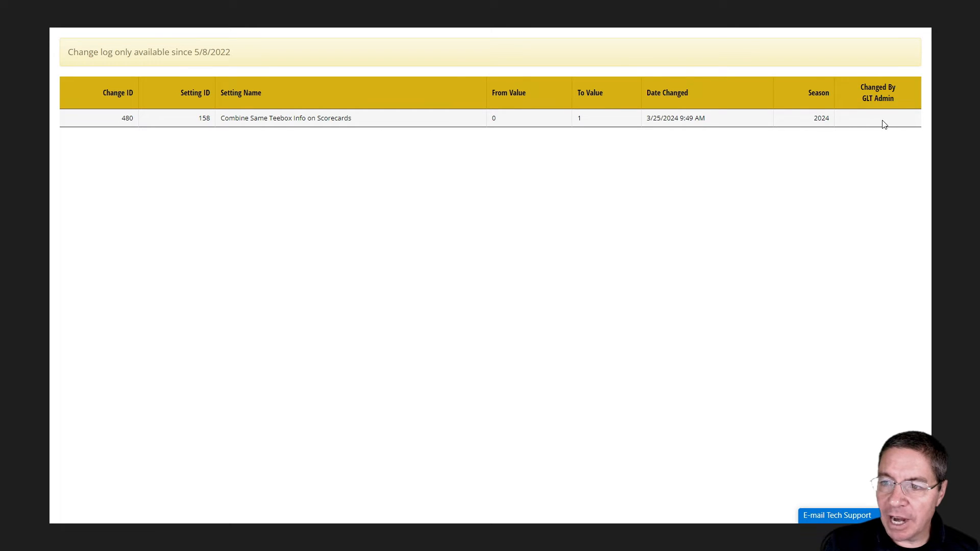
mouse_move(877, 114)
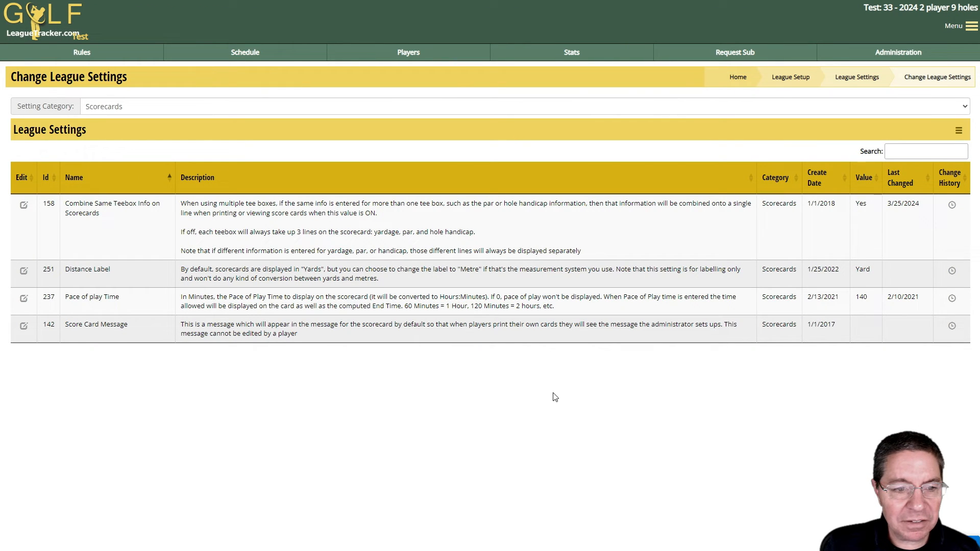
mouse_move(165, 159)
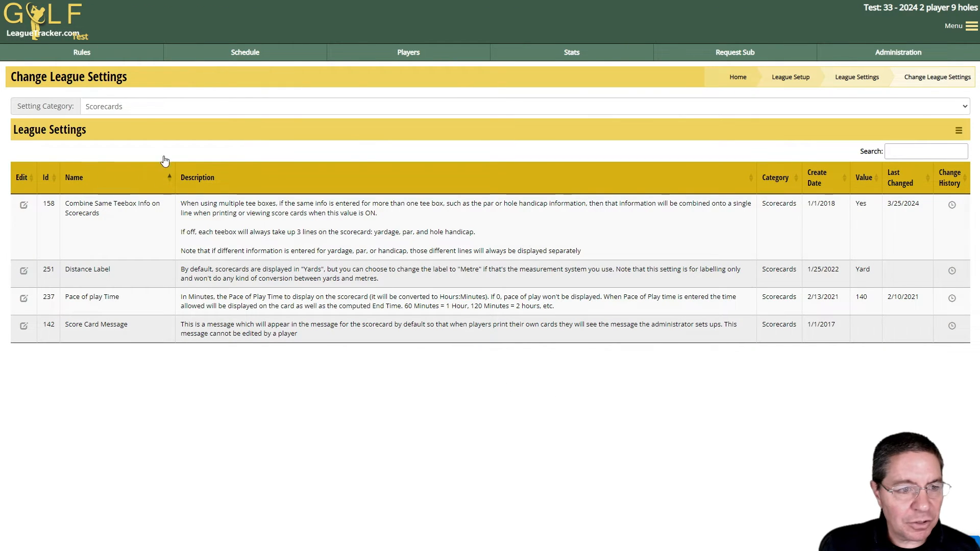
- Show all categories, try Id ordering, then sort settings by Last Changed date
left_click(500, 105)
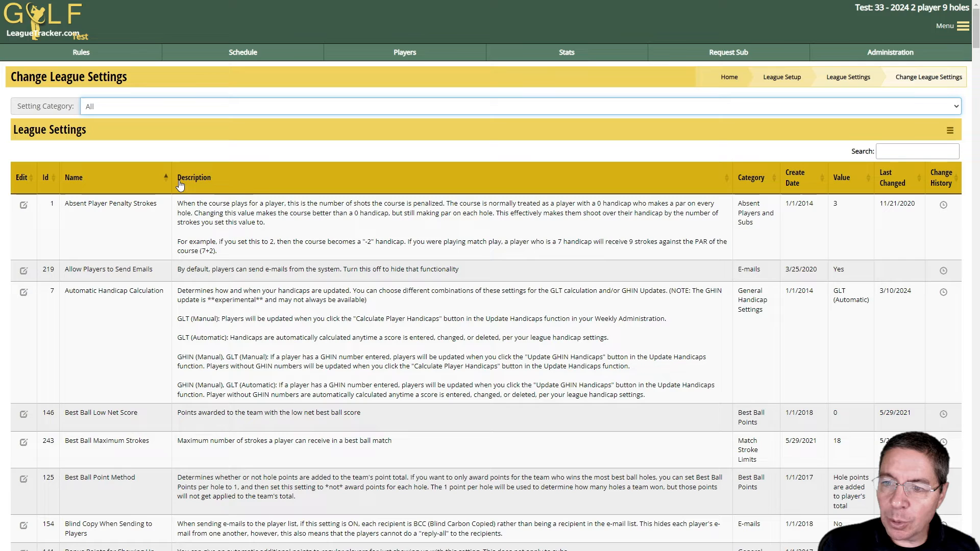
mouse_move(741, 192)
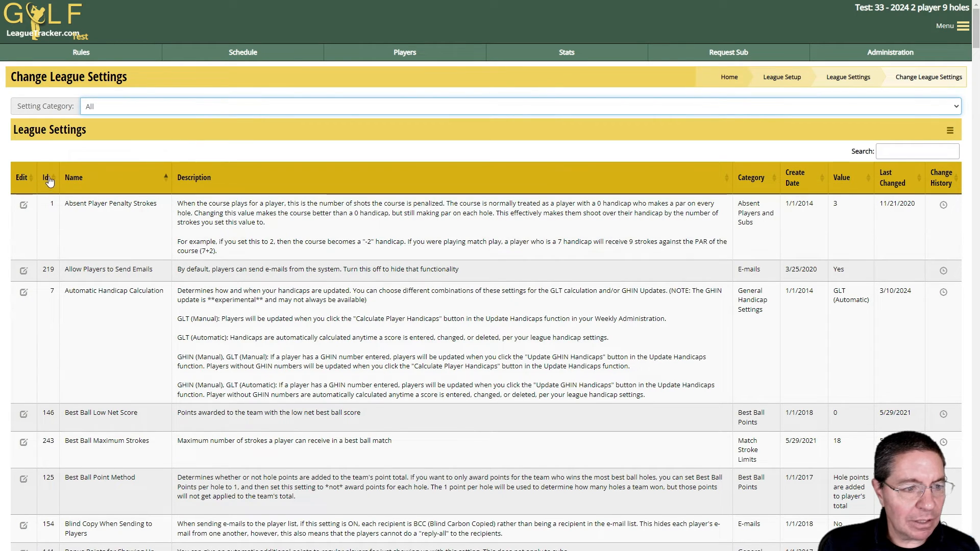
left_click(47, 178)
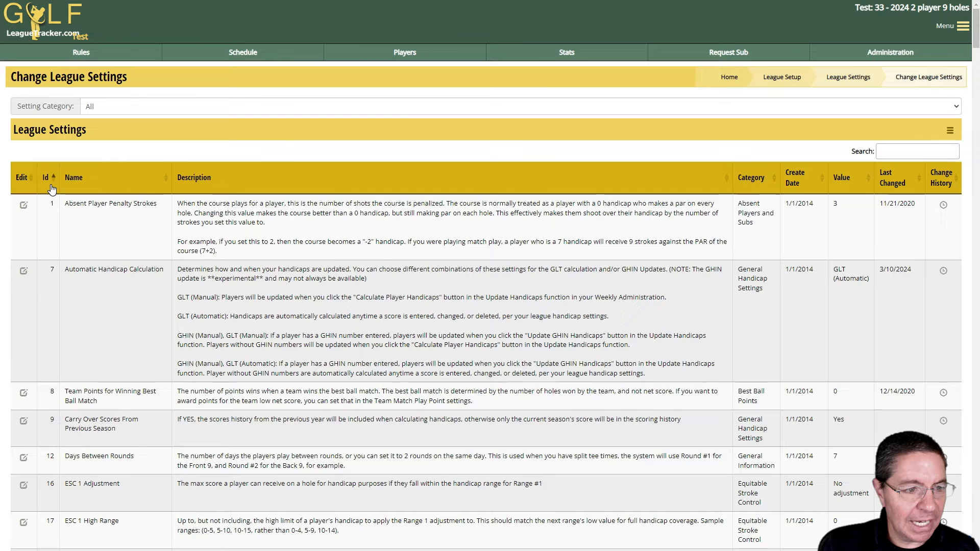
left_click(52, 177)
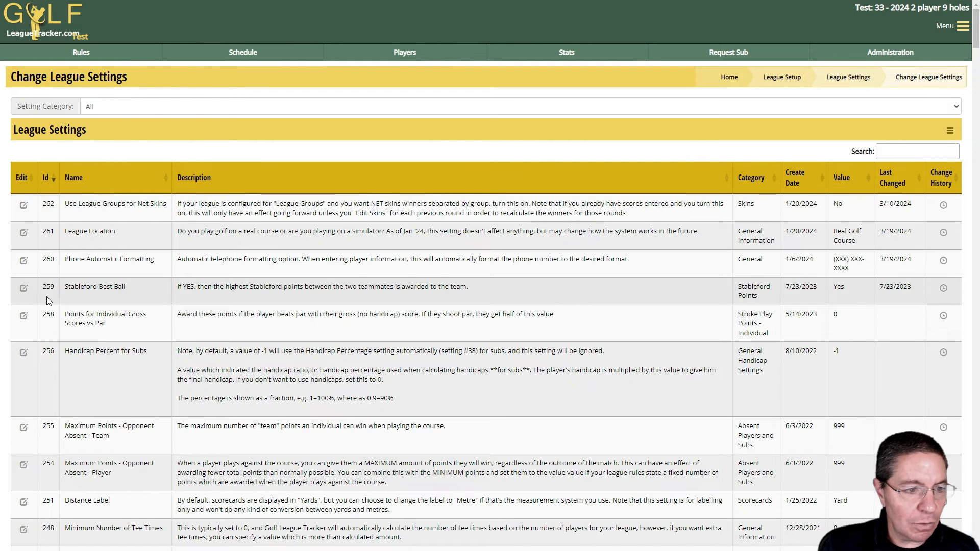
left_click(45, 177)
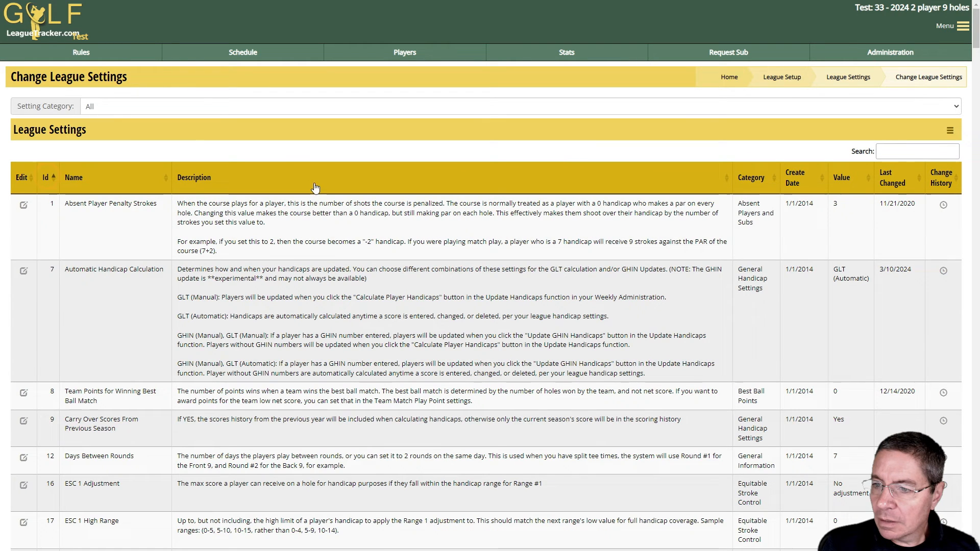
mouse_move(265, 234)
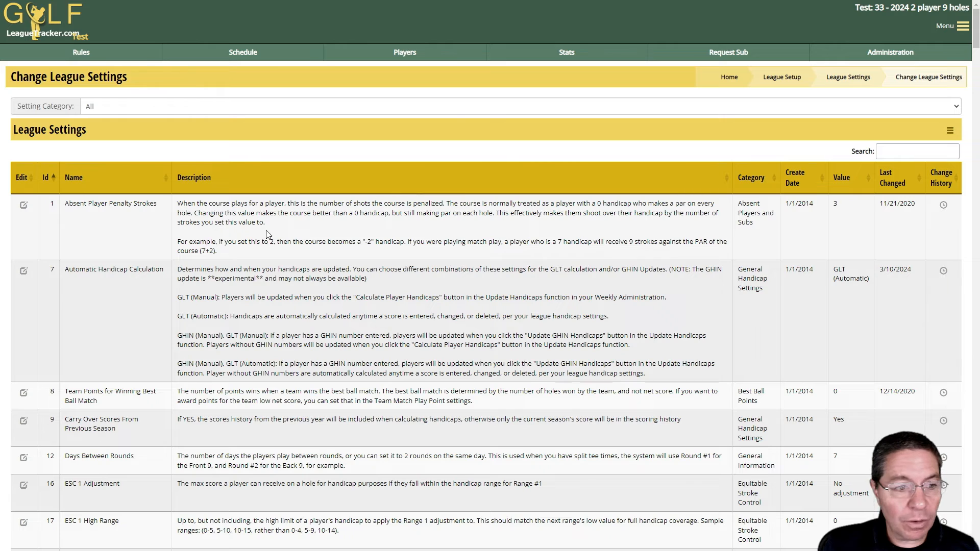
mouse_move(945, 222)
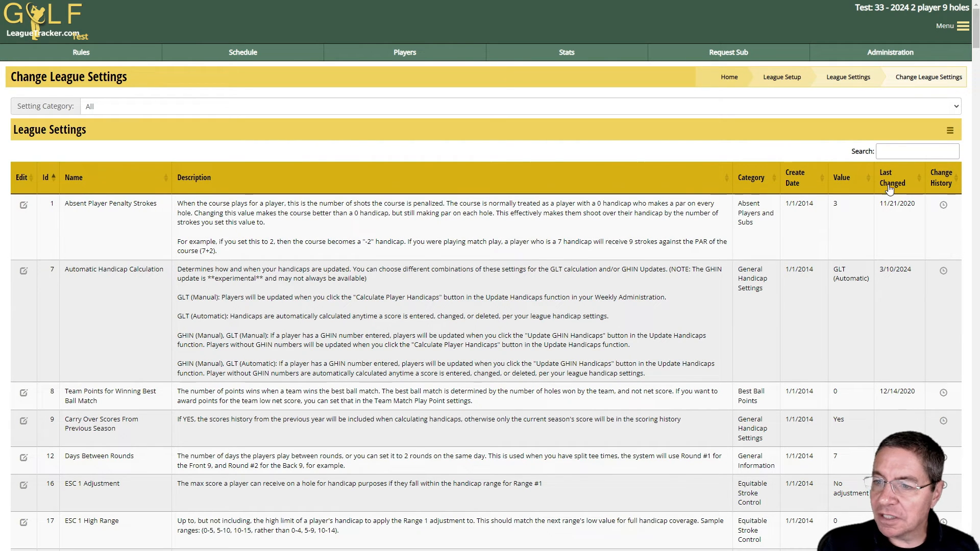
left_click(892, 177)
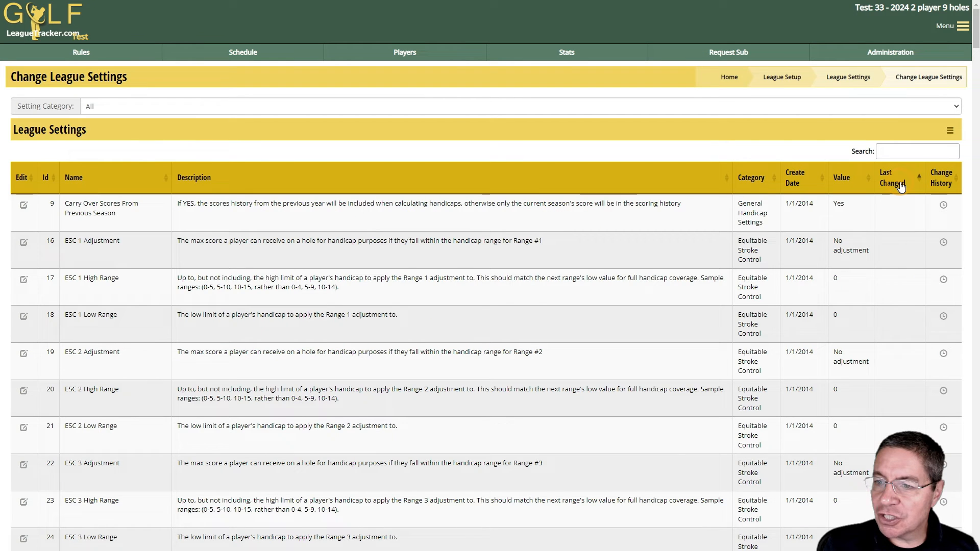
mouse_move(896, 185)
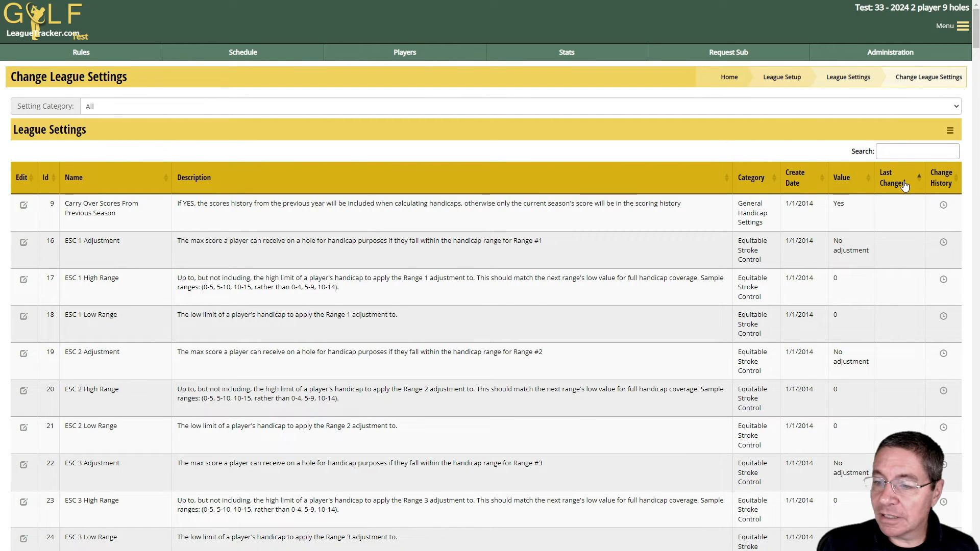
mouse_move(908, 356)
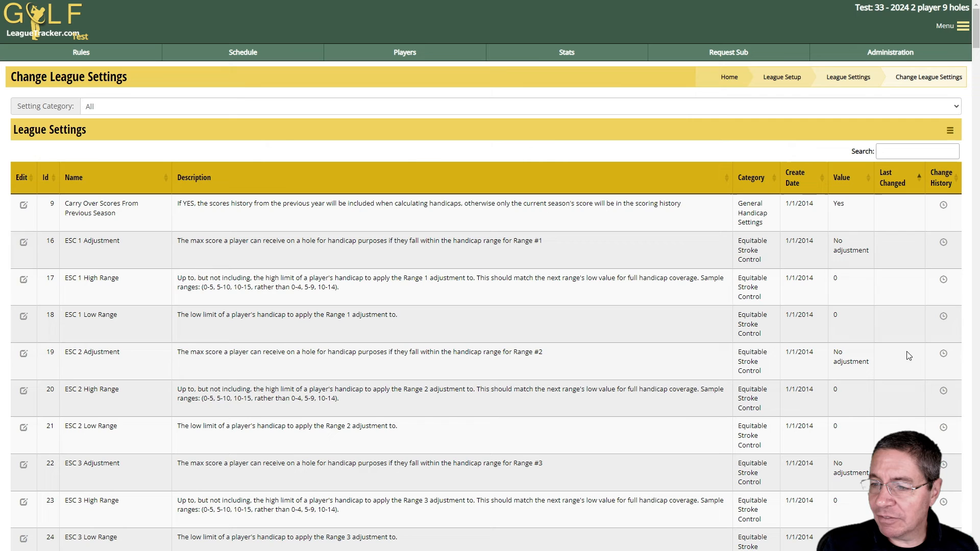
left_click(891, 177)
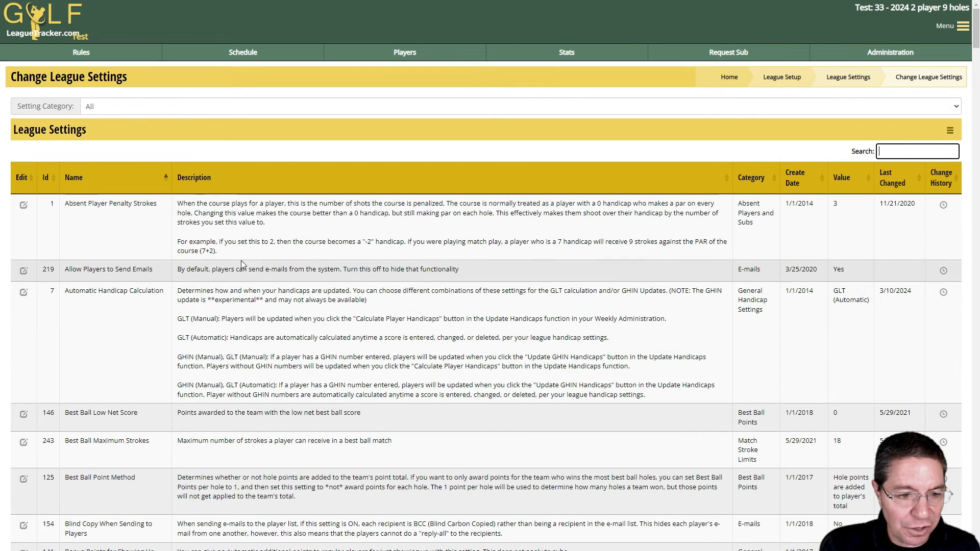
mouse_move(263, 454)
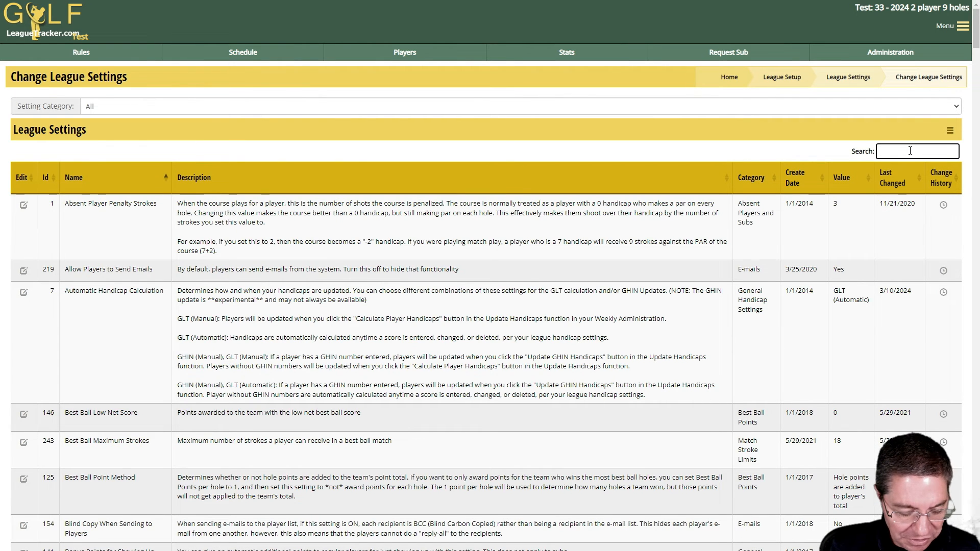
- Search the settings for 'best ball' and scroll through the matches
type("best ball")
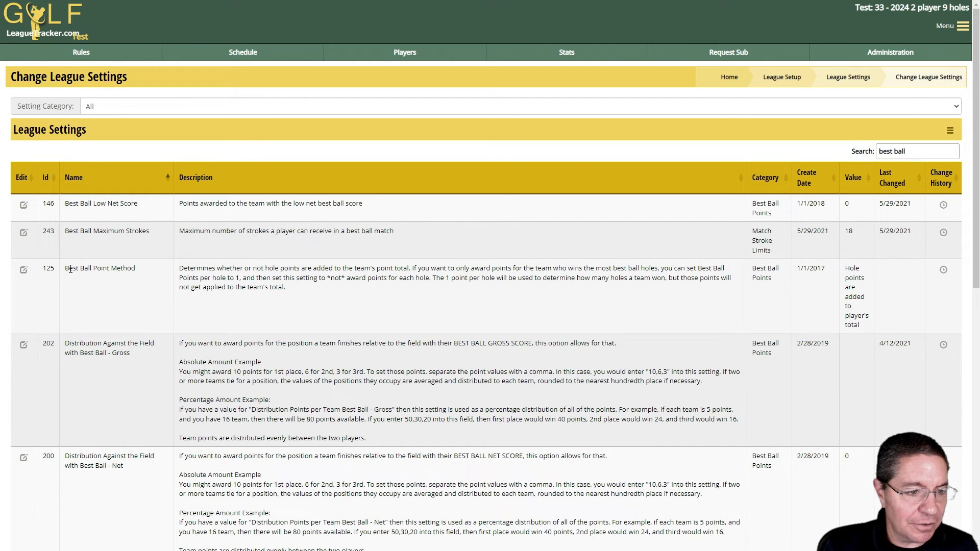
double_click(75, 268)
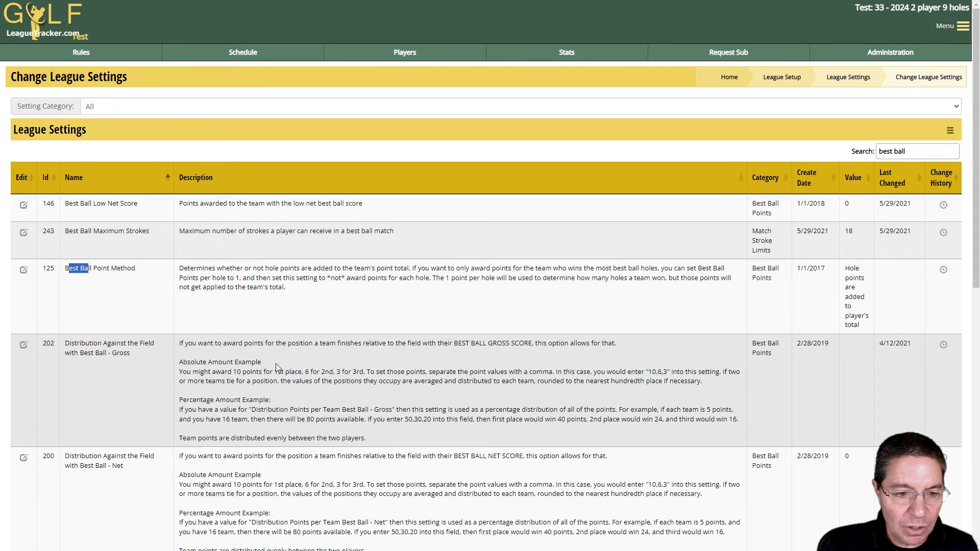
mouse_move(324, 401)
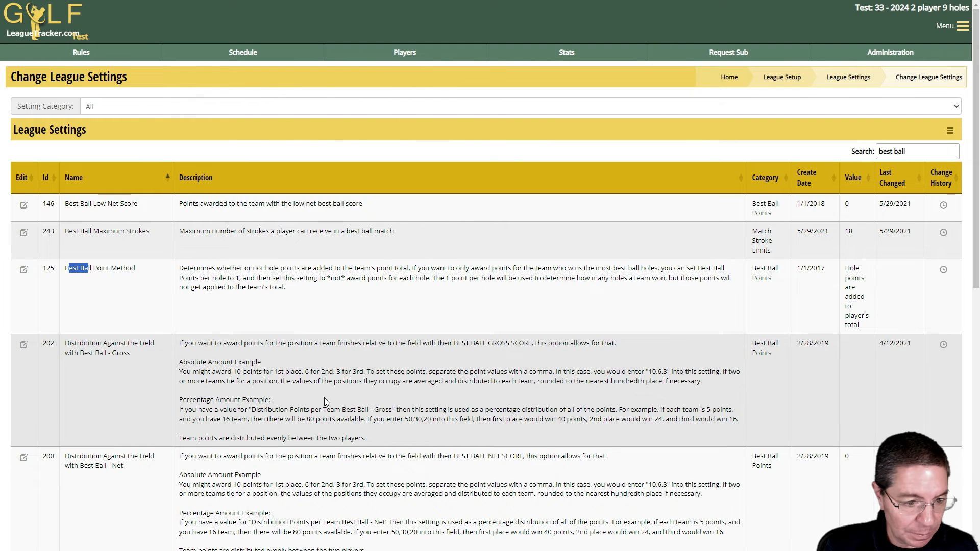
scroll("down", 3)
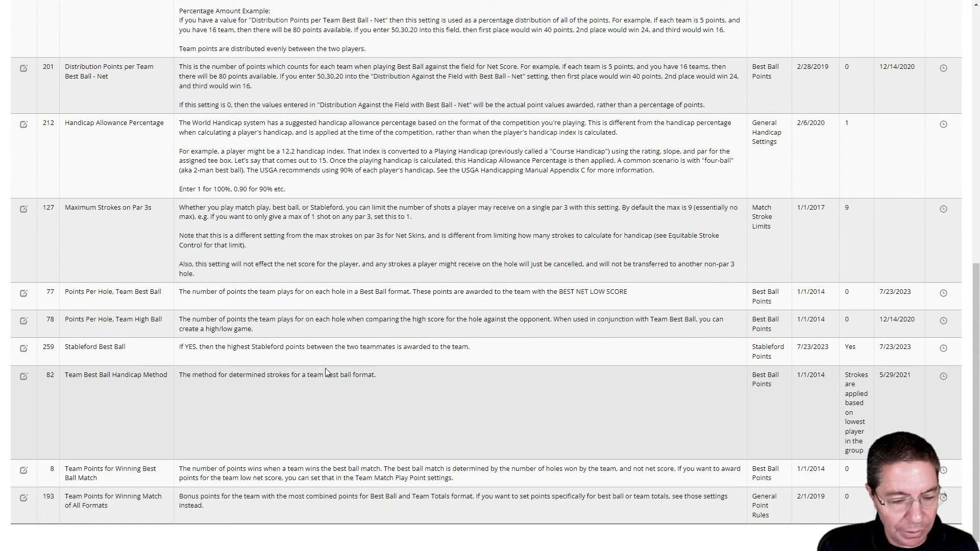
scroll("up", 3)
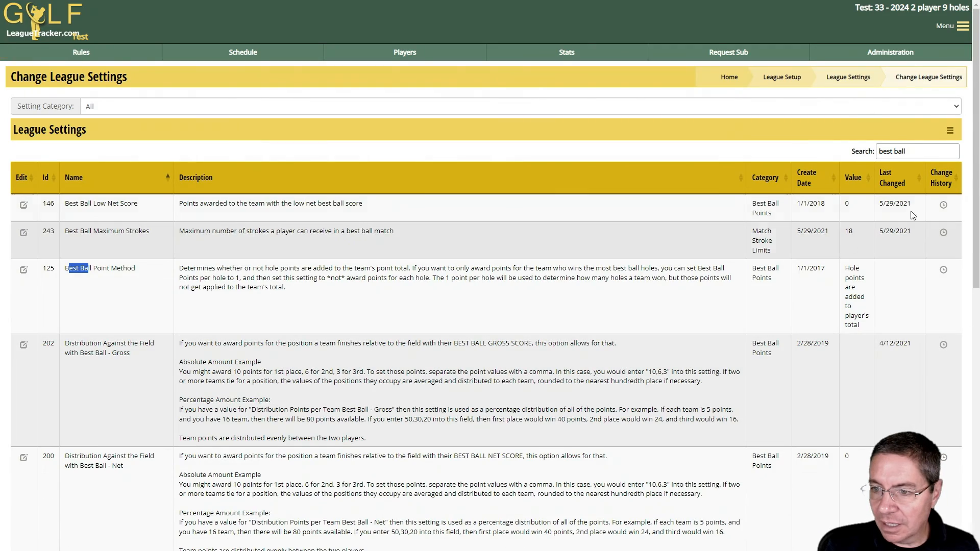
- Replace the search with 'max stroke' and scroll through the results
triple_click(916, 151)
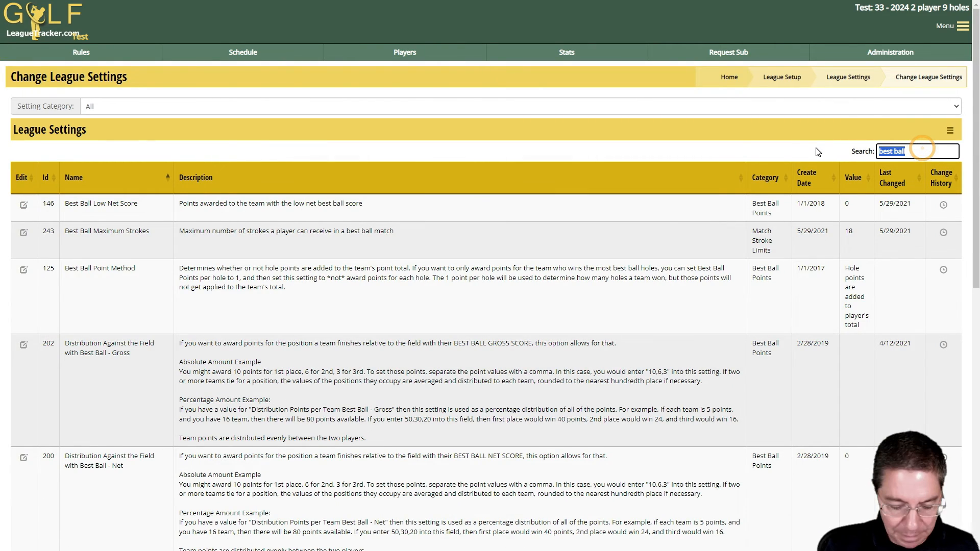
type("max stro")
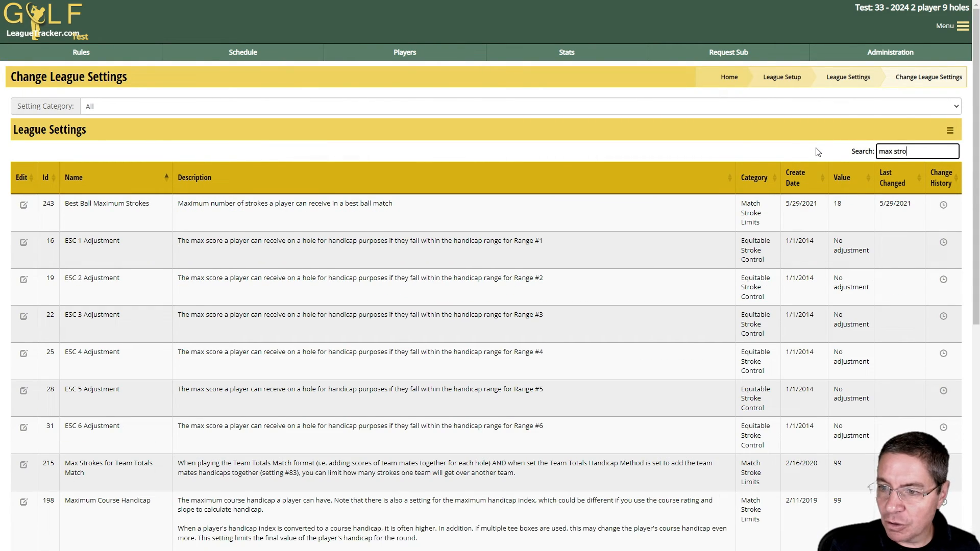
type("ke")
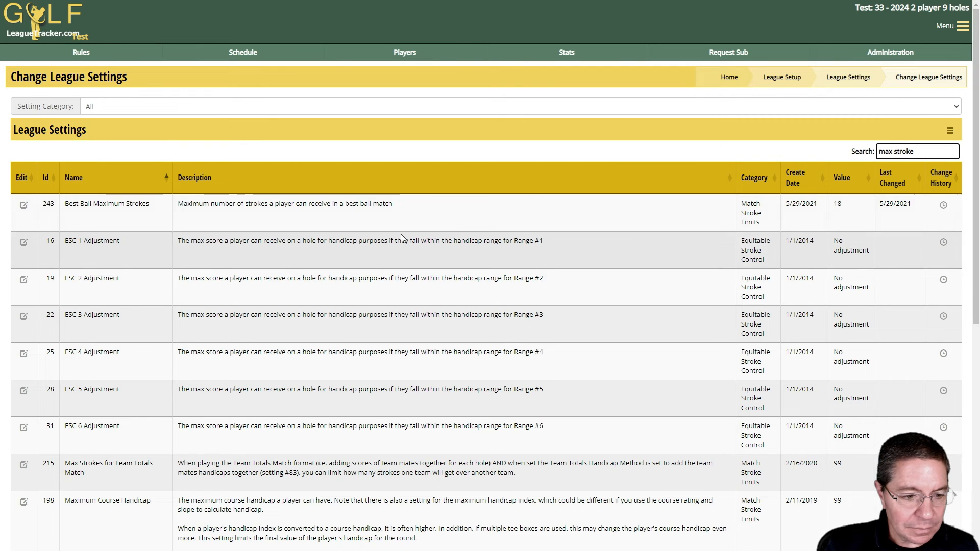
scroll("down", 3)
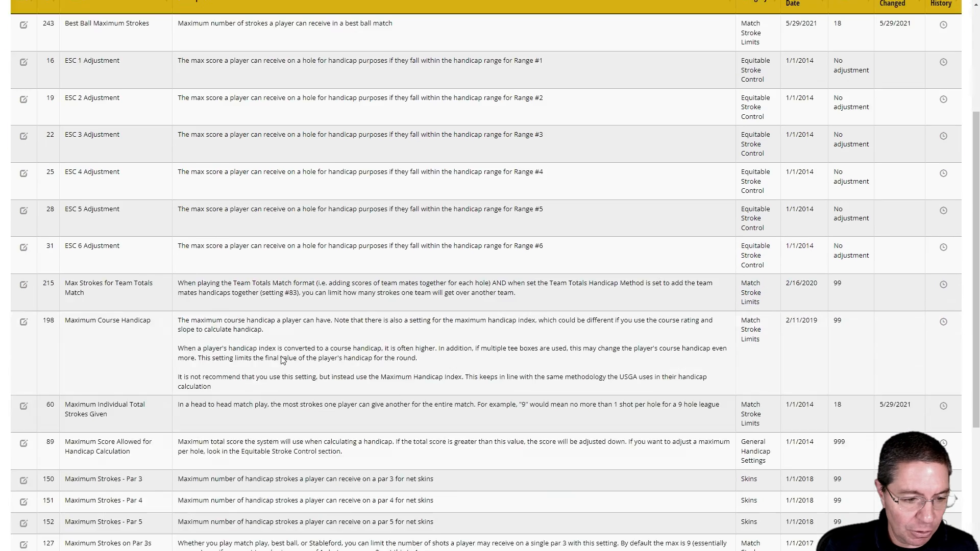
scroll("down", 3)
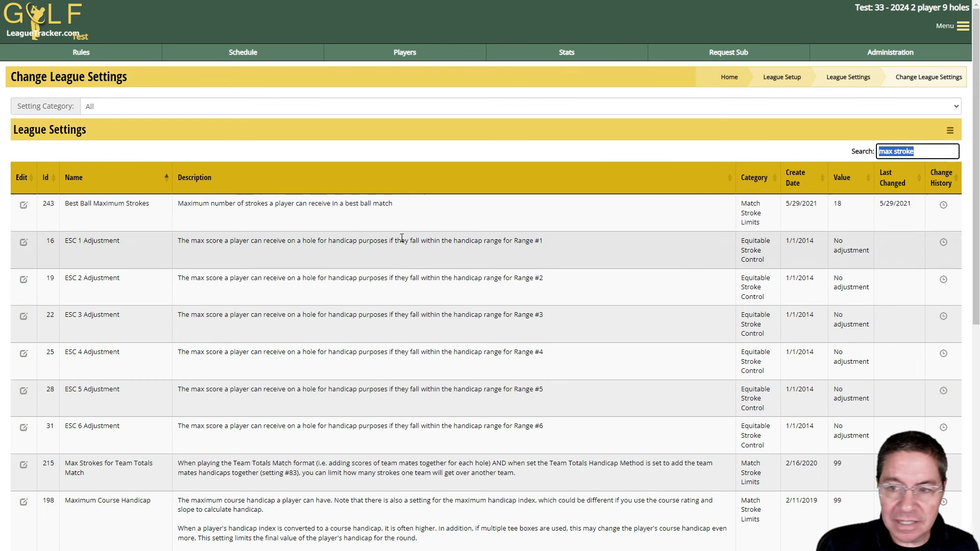
mouse_move(769, 158)
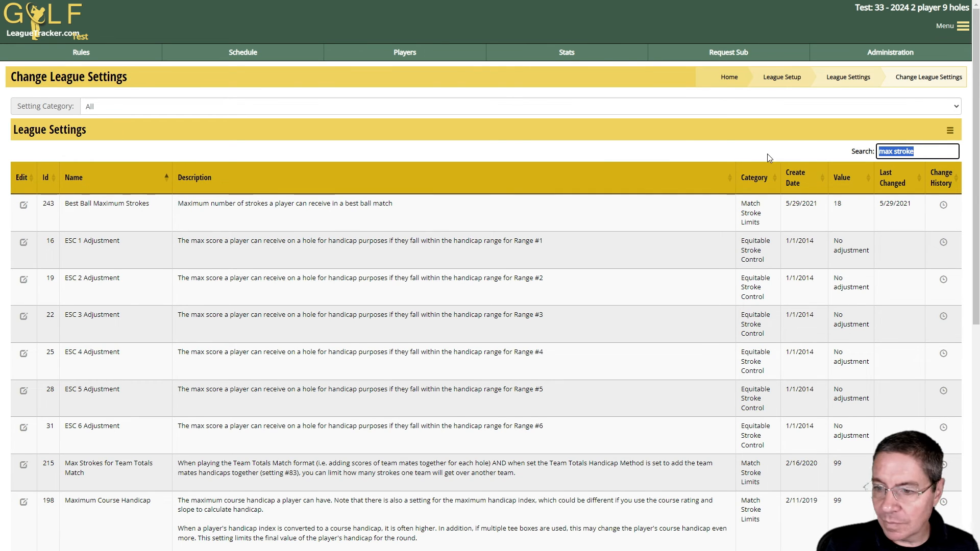
- Replace the search with '127' to show Maximum Strokes on Par 3s
triple_click(916, 150)
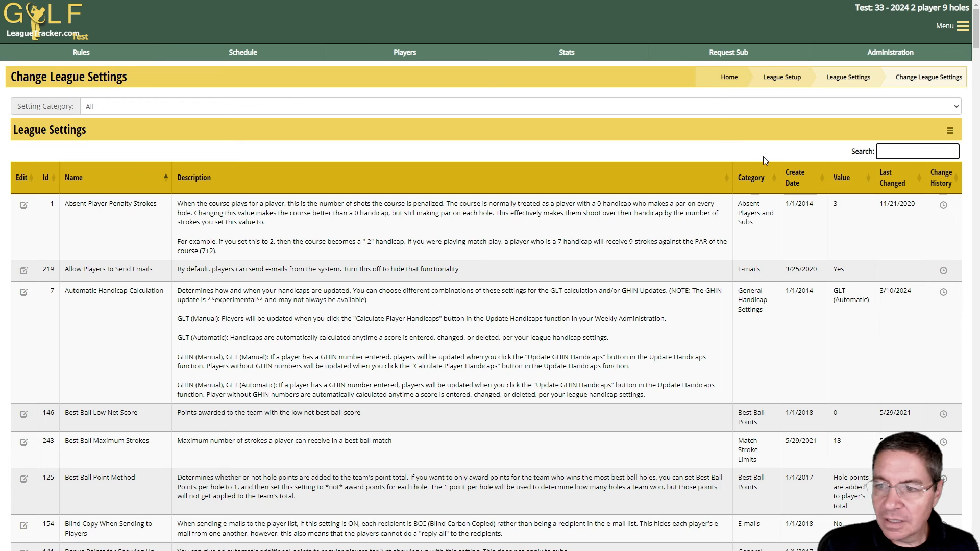
left_click(916, 150)
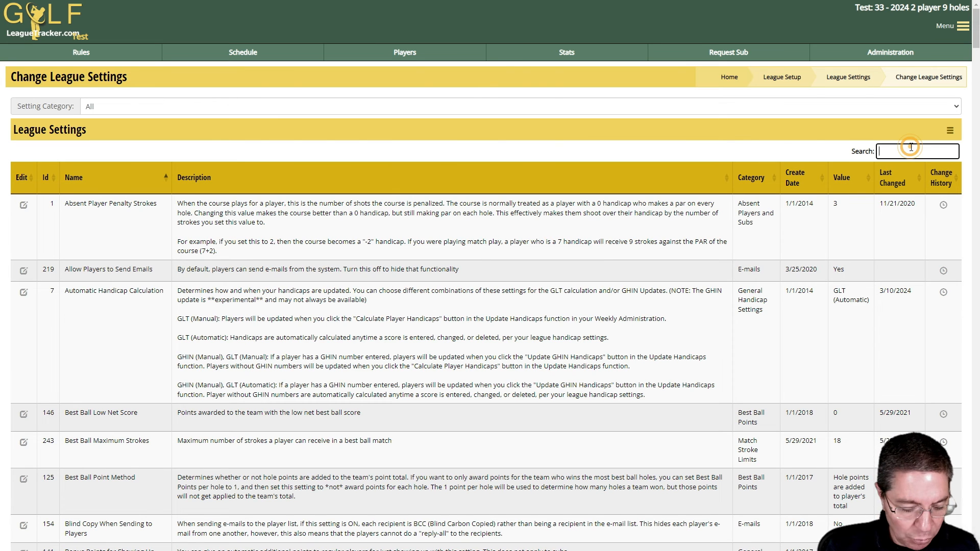
type("127")
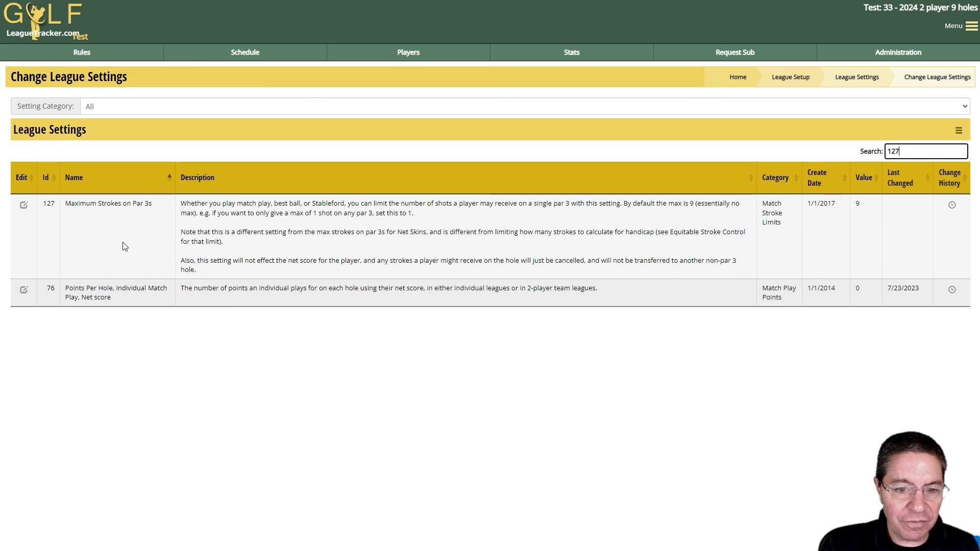
mouse_move(88, 232)
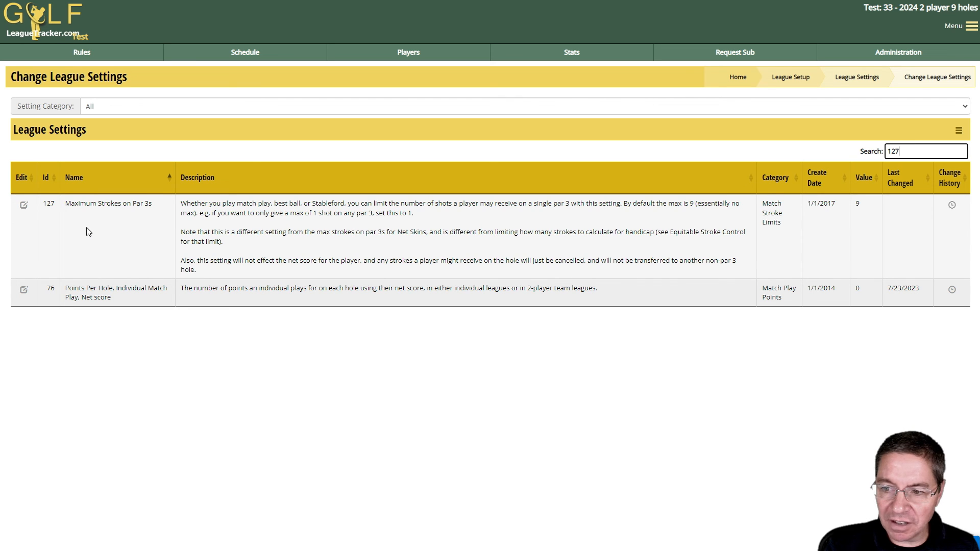
mouse_move(192, 242)
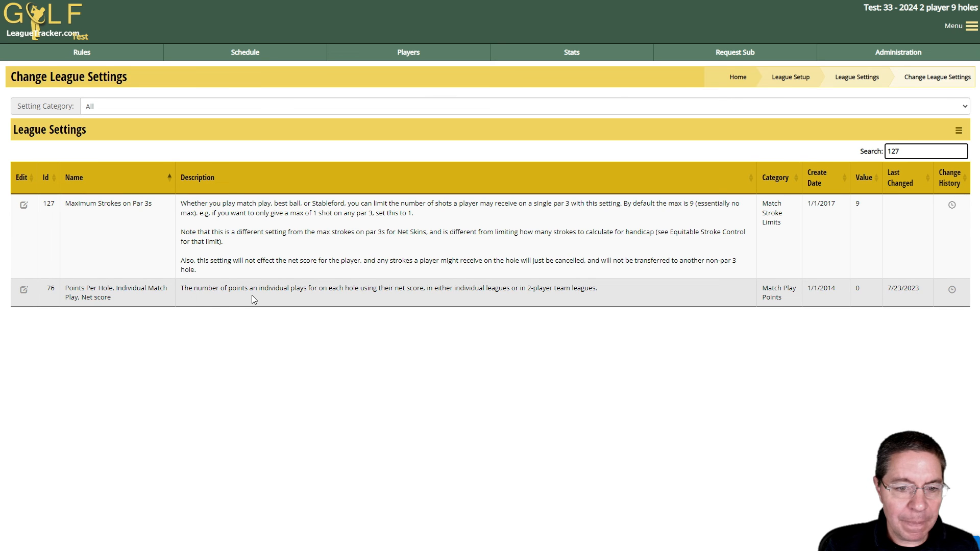
mouse_move(127, 305)
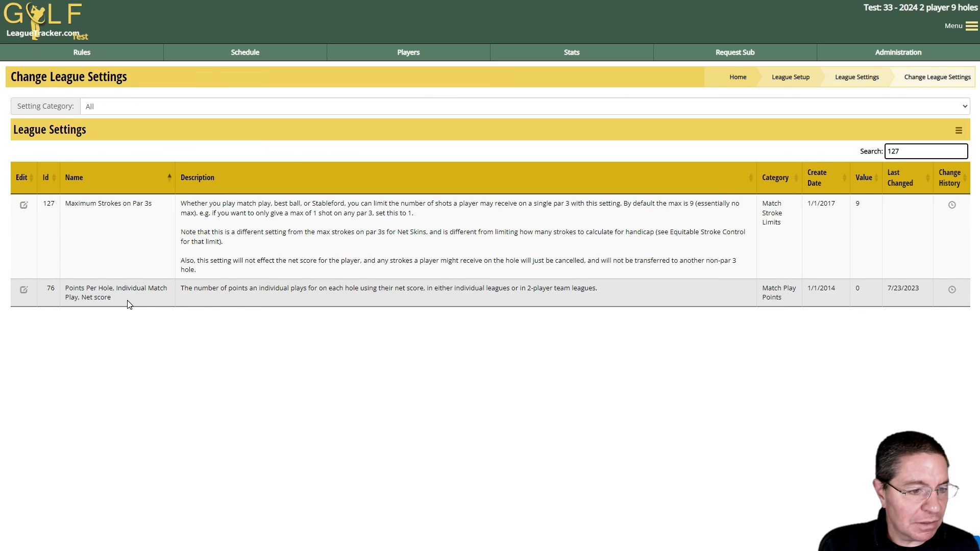
mouse_move(183, 295)
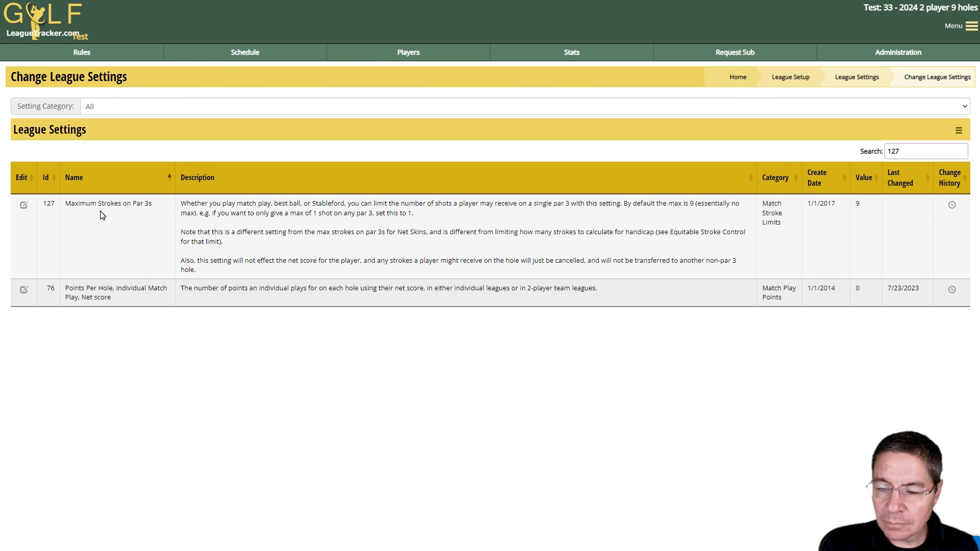
mouse_move(336, 247)
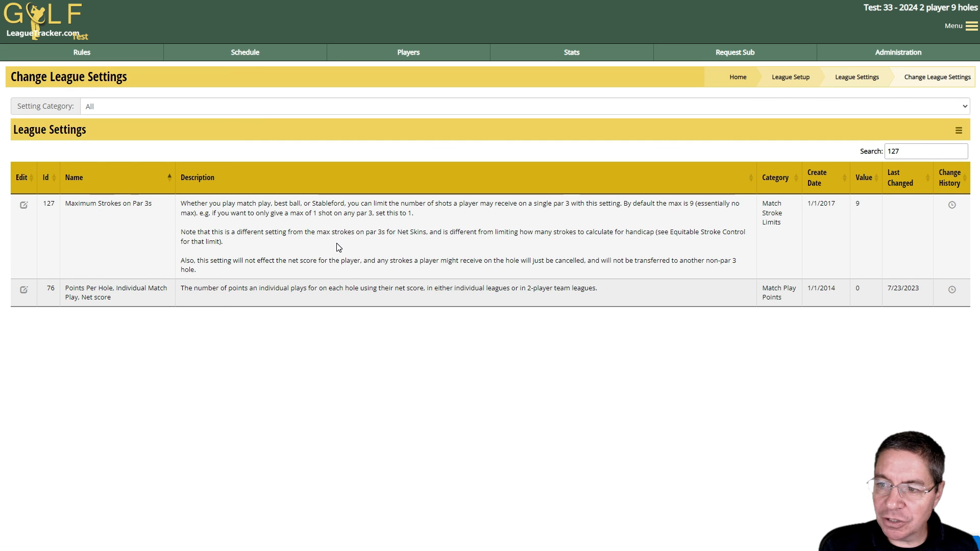
mouse_move(142, 144)
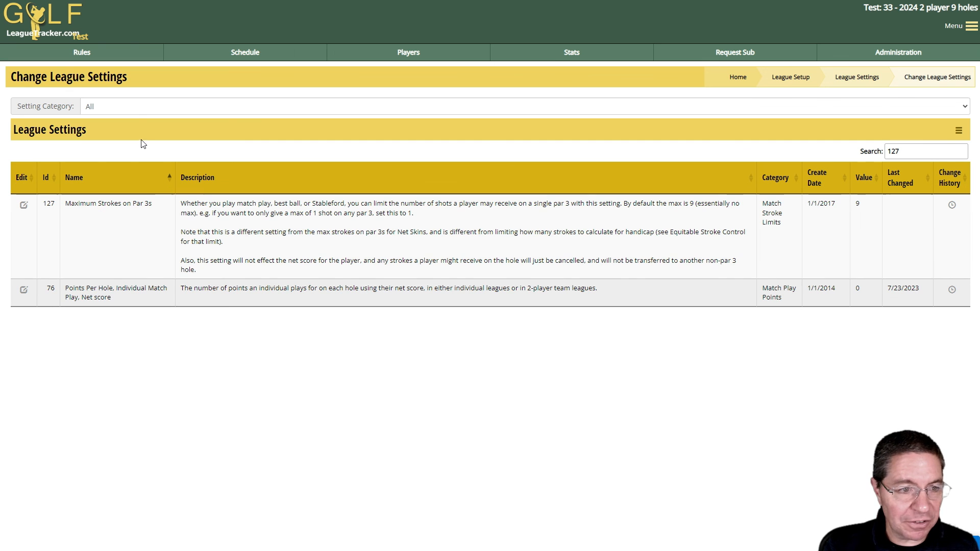